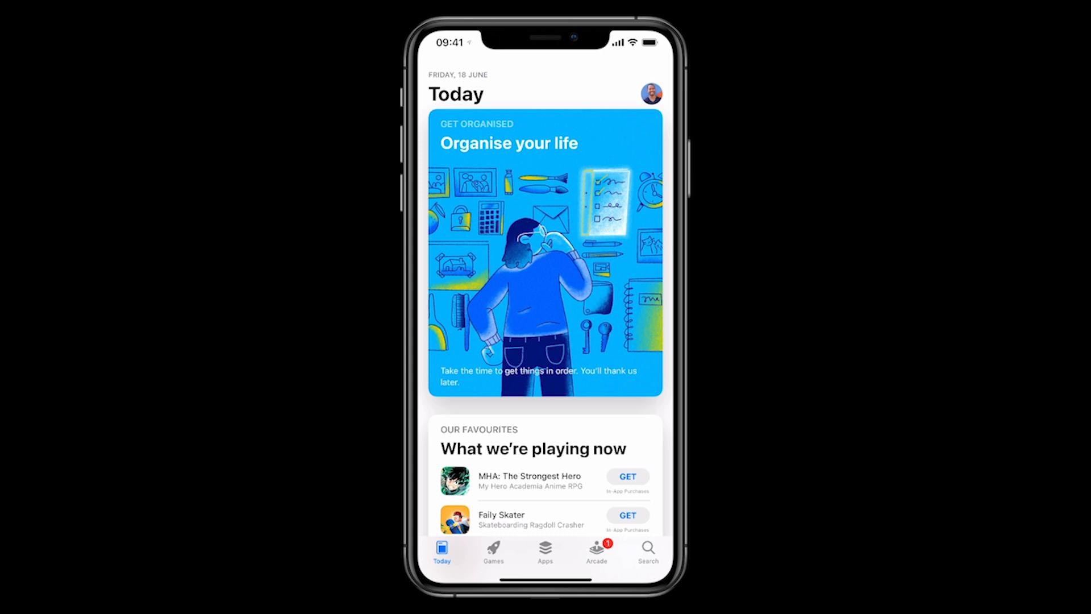
# Step: Search the App Store for 'yoroi' so EMURGO's Yoroi Cardano Wallet is listed first
pyautogui.click(645, 554)
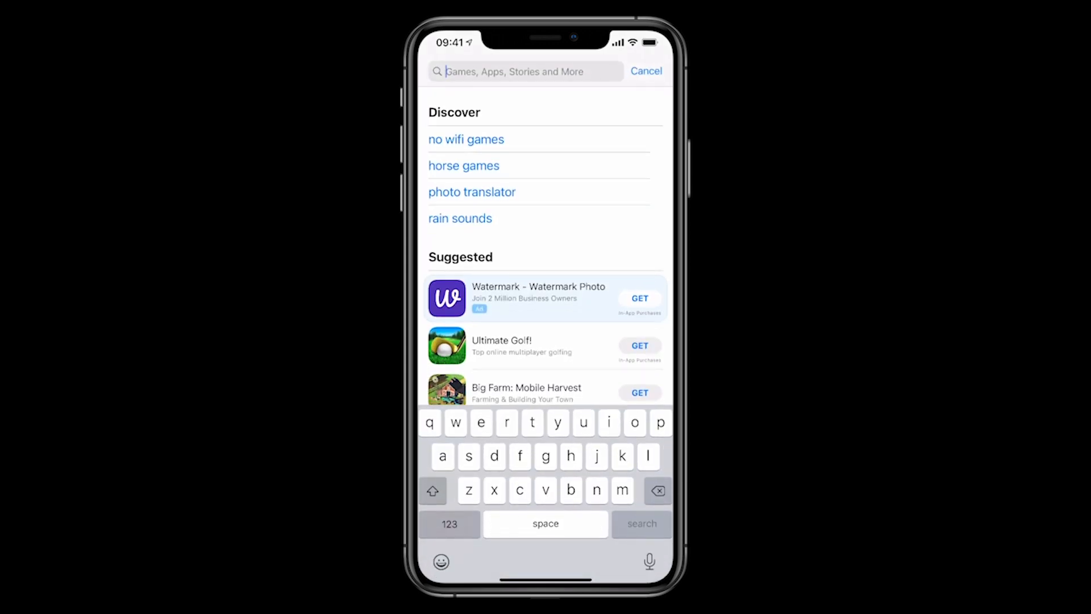
pyautogui.write('yoroi')
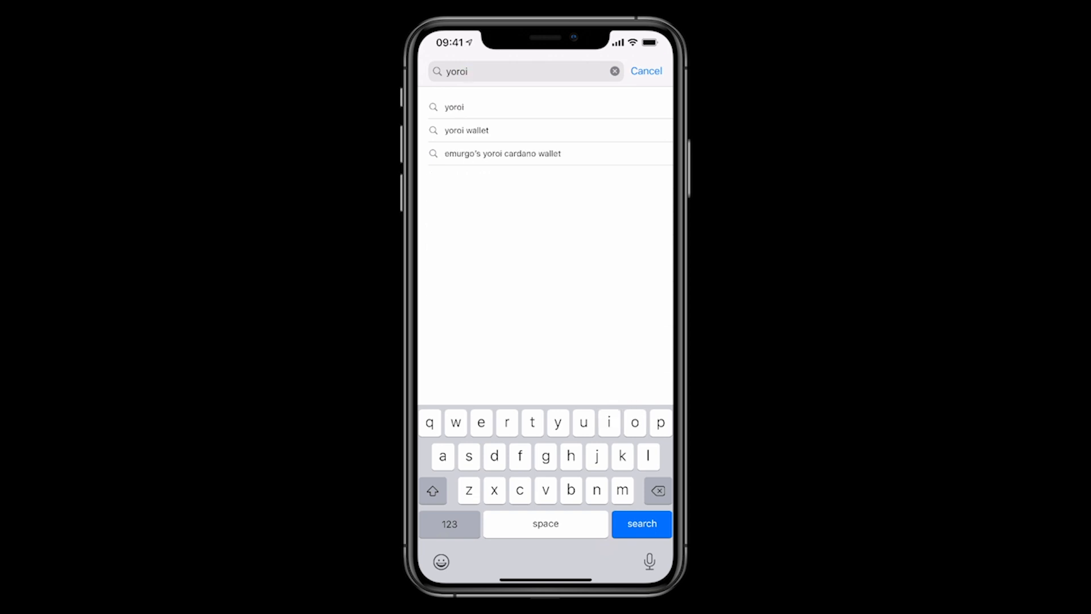
pyautogui.click(640, 523)
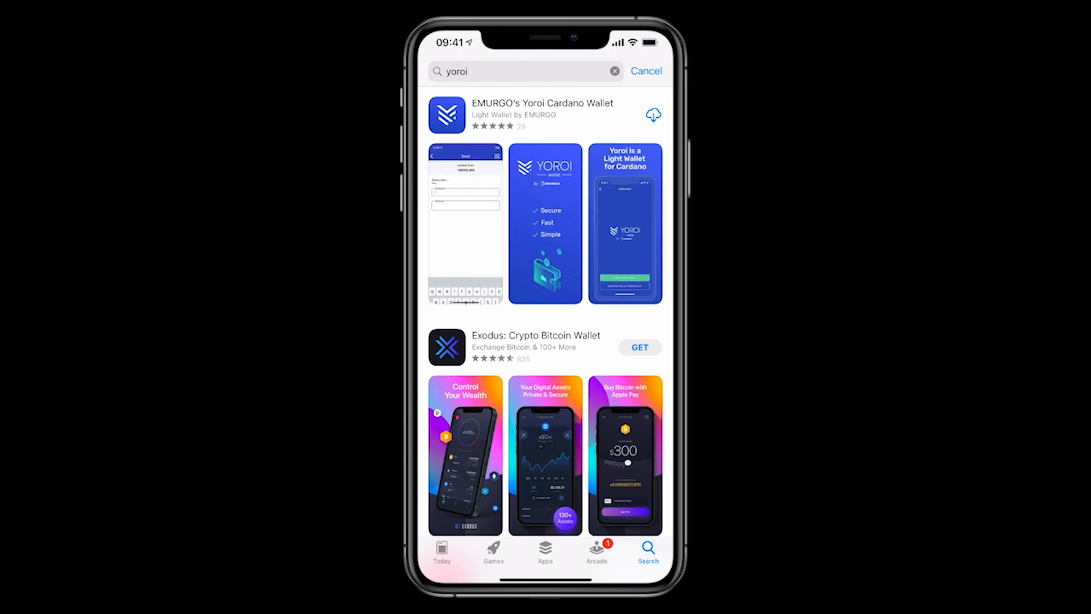
# Step: Install EMURGO's Yoroi Cardano Wallet from its App Store page
pyautogui.click(543, 113)
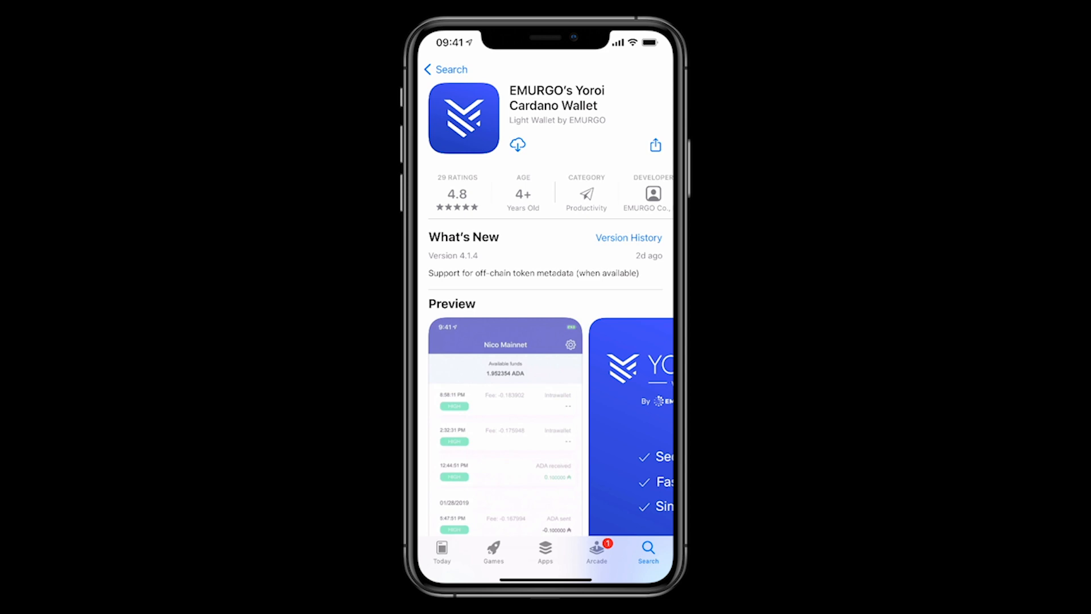
pyautogui.scroll(-3)
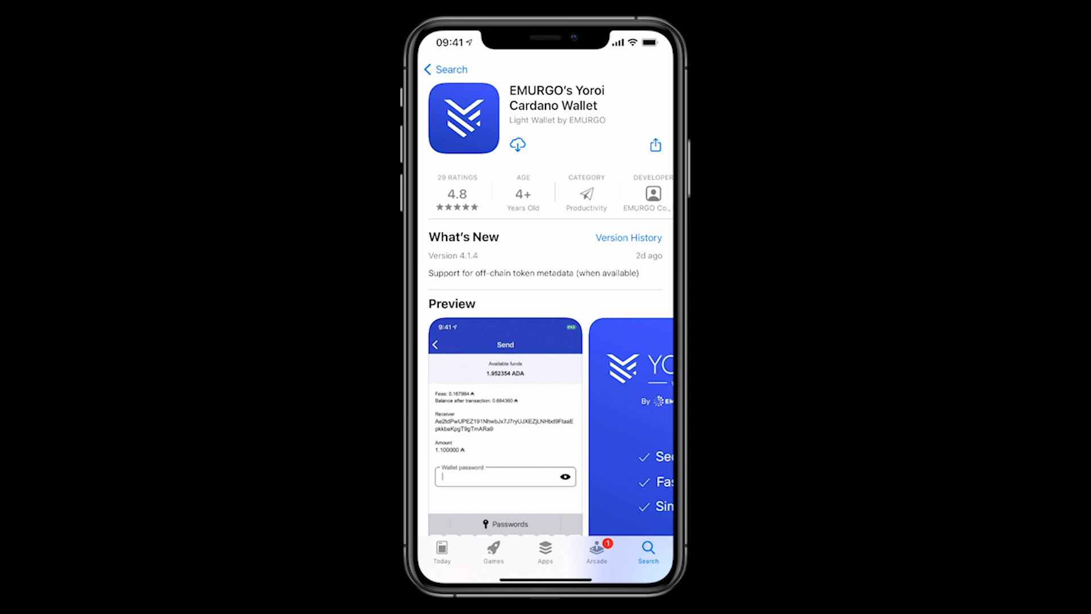
pyautogui.click(516, 144)
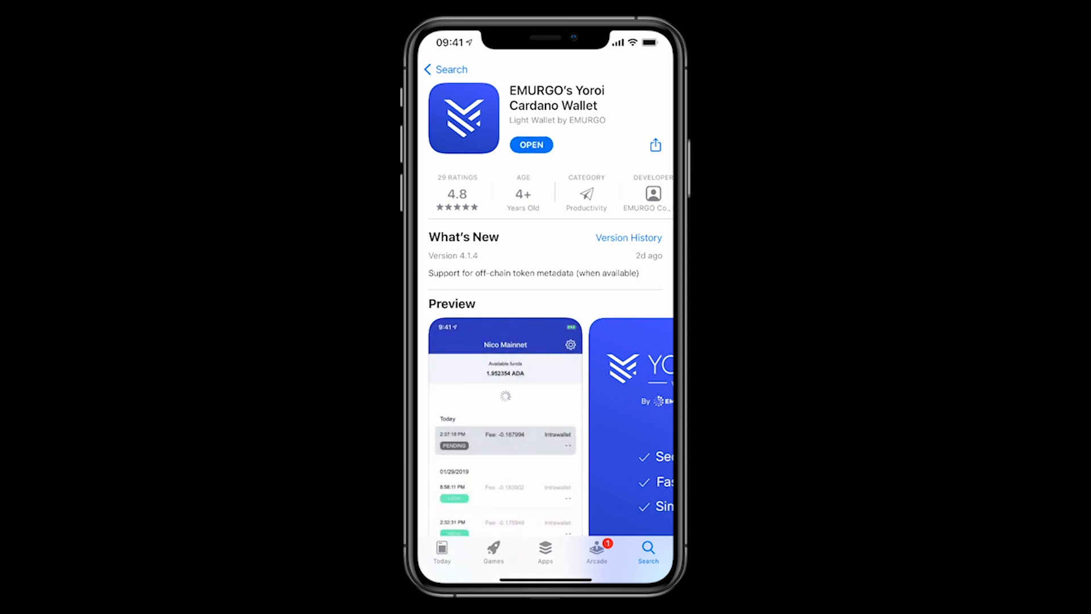
# Step: Launch Yoroi, dismiss the Bluetooth alert, keep English and accept the Terms of Service
pyautogui.click(530, 144)
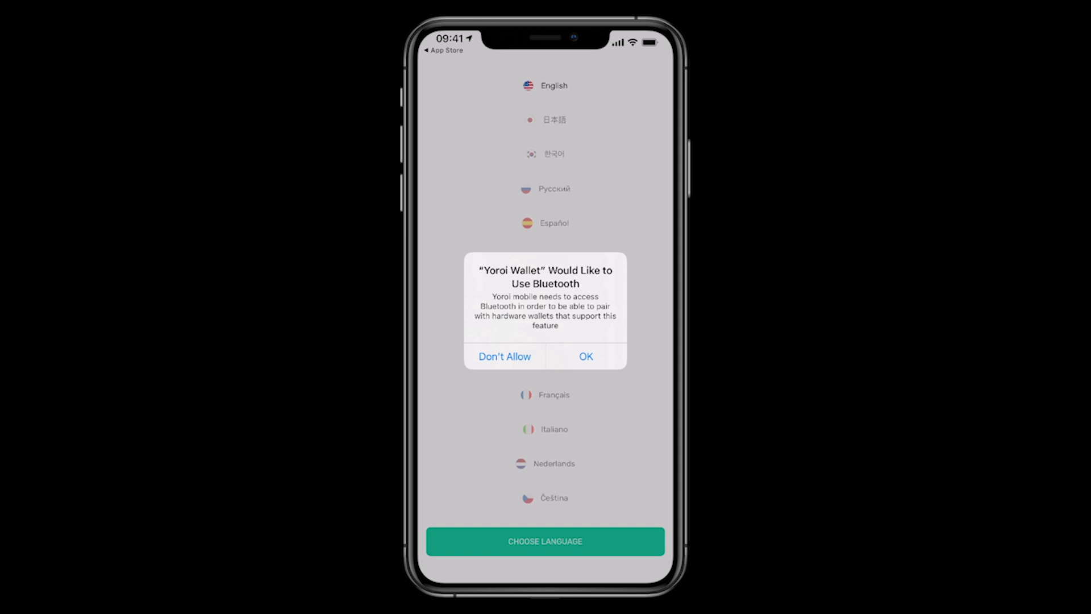
pyautogui.click(585, 355)
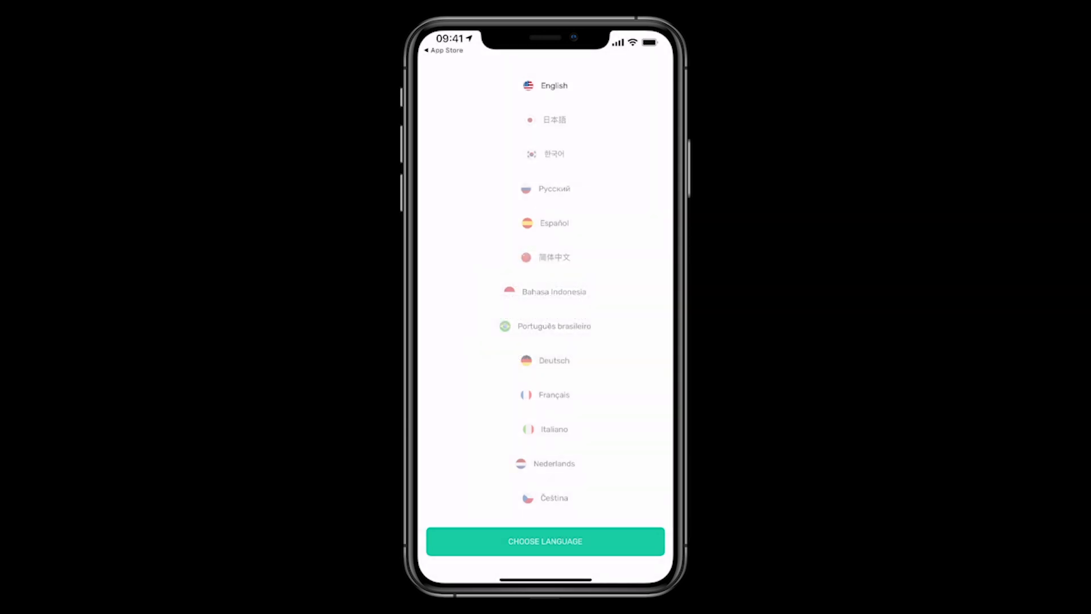
pyautogui.click(545, 541)
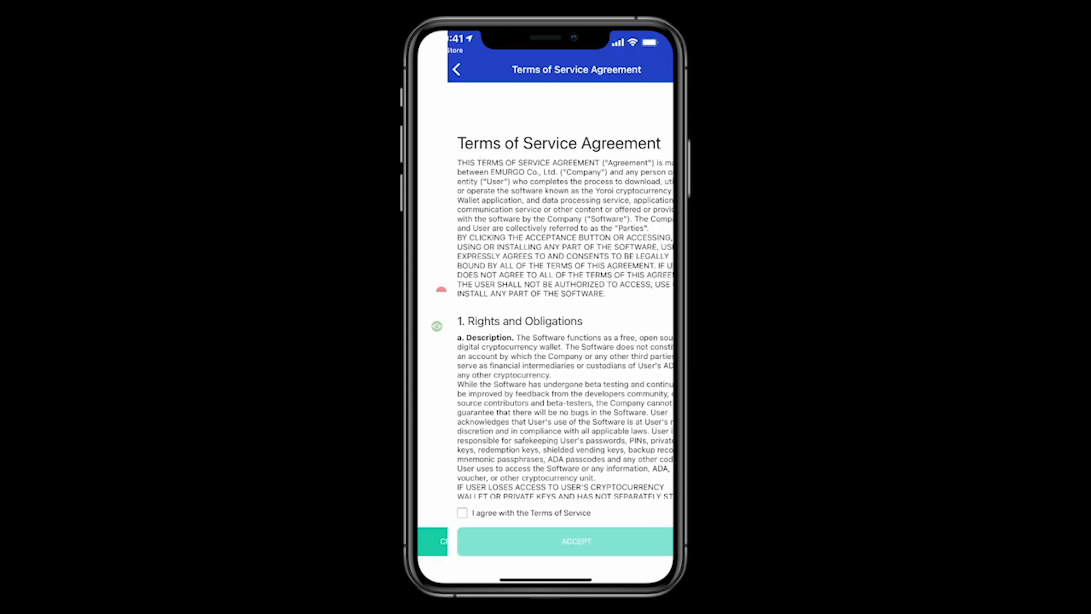
pyautogui.click(463, 513)
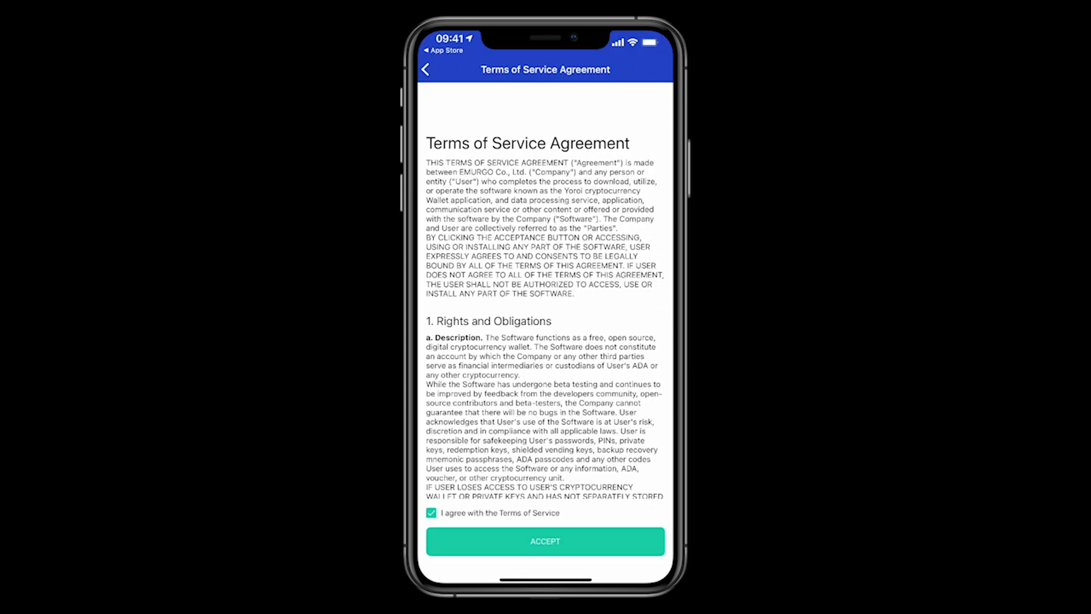
pyautogui.click(545, 541)
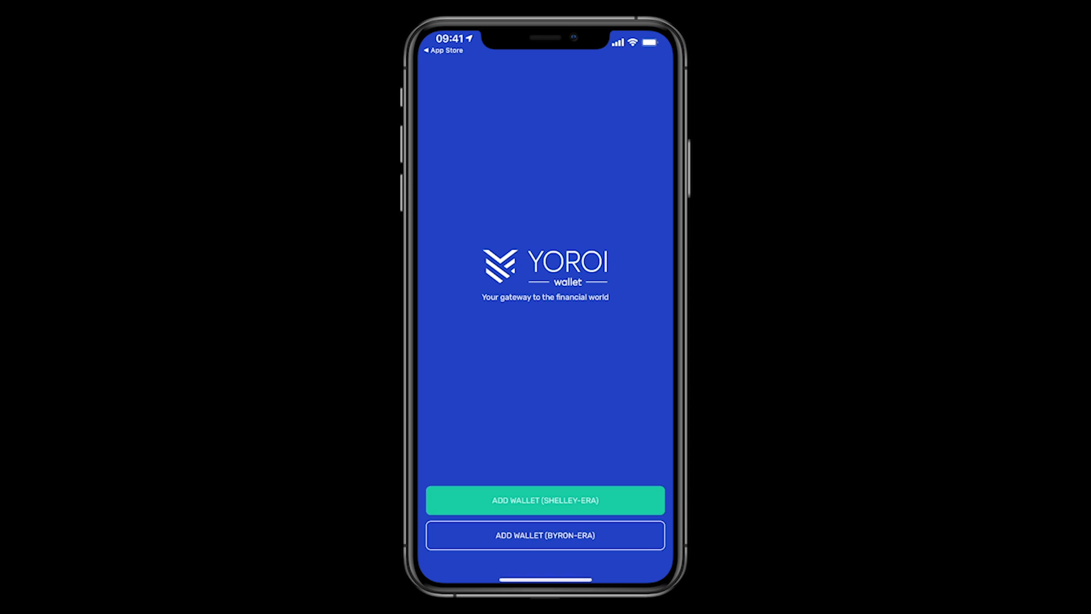
# Step: Choose Add Wallet (Shelley-era) and start creating a brand-new wallet
pyautogui.click(544, 501)
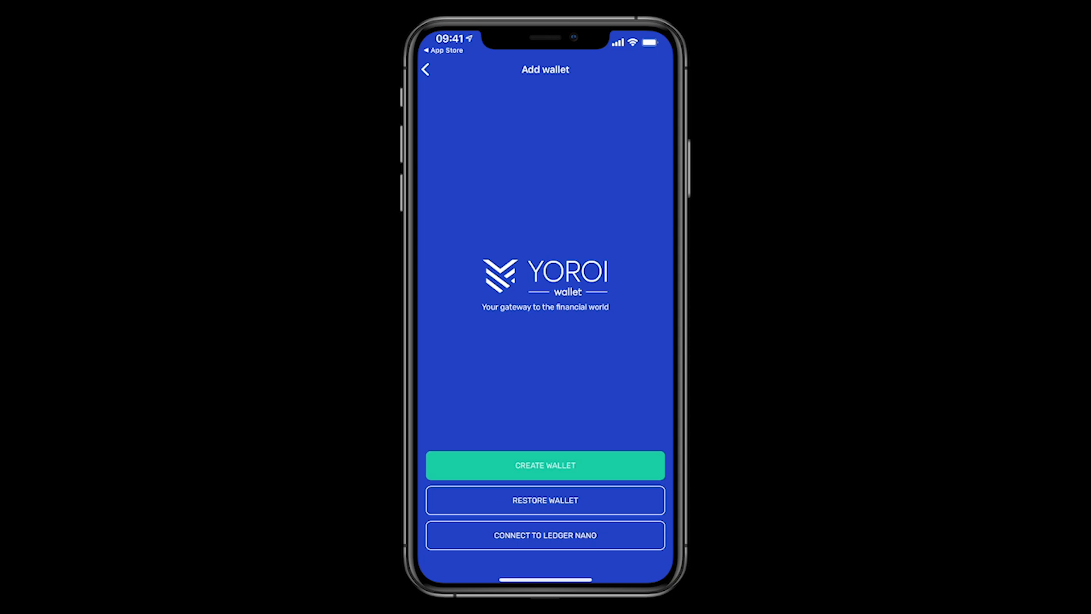
pyautogui.click(544, 465)
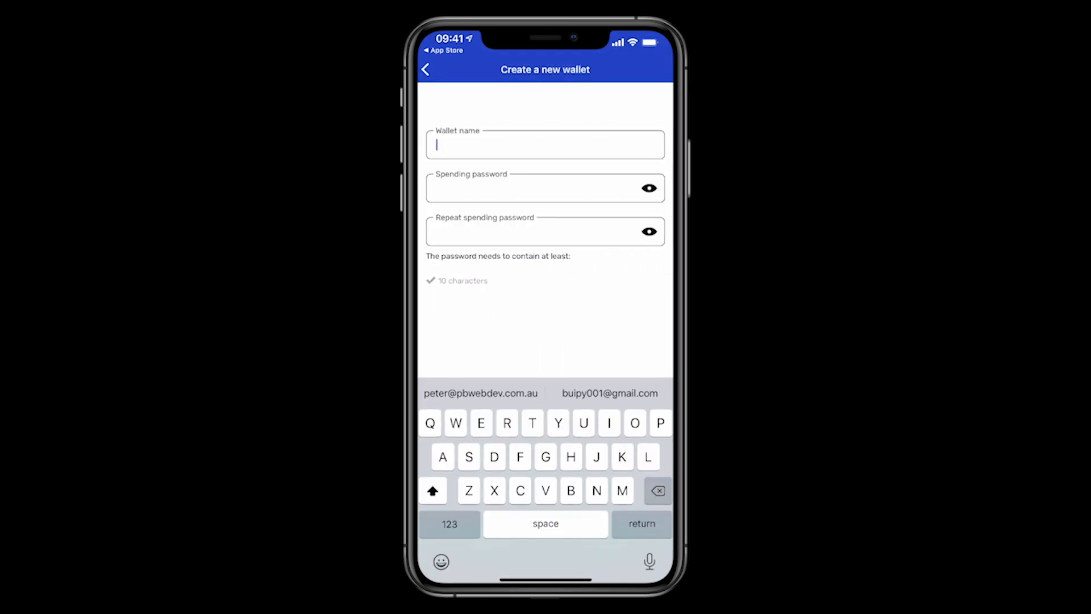
# Step: Name the wallet 'Test wallet', set the spending password and continue to the recovery warning
pyautogui.write('Test wallet')
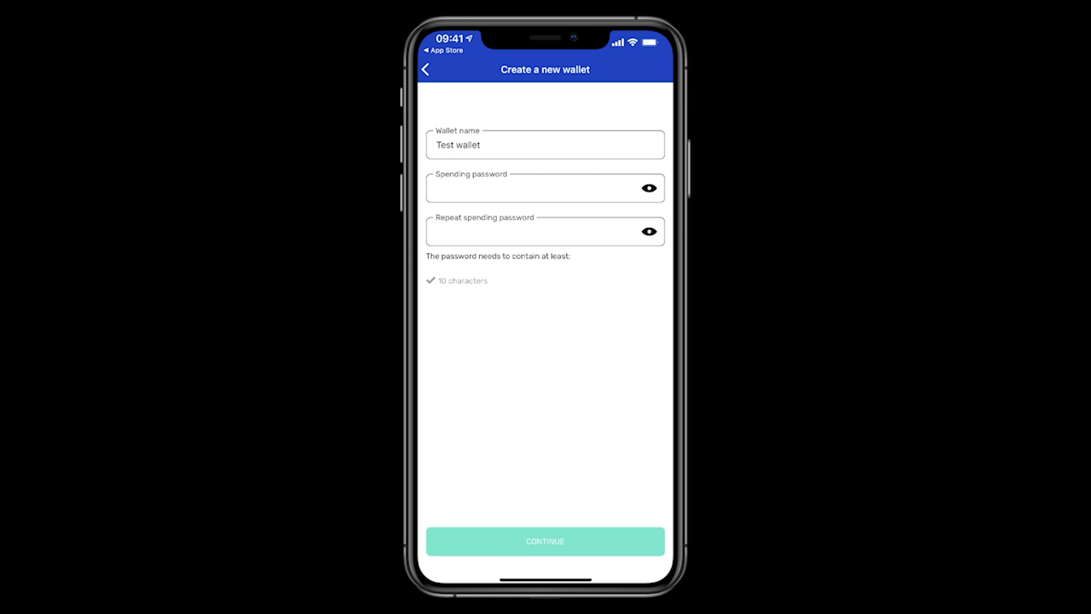
pyautogui.click(544, 541)
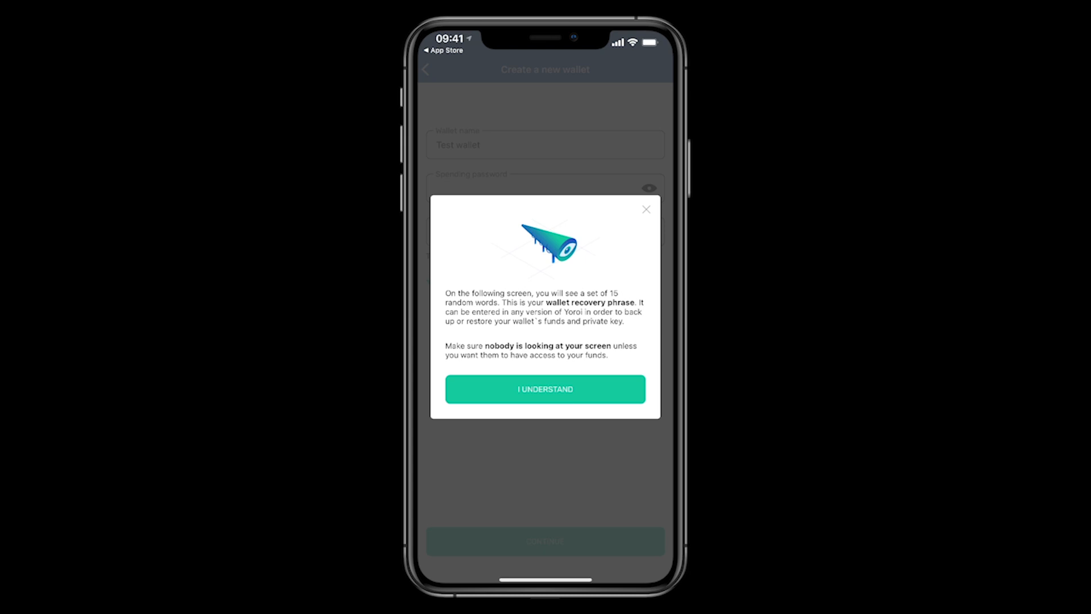
# Step: Acknowledge the warning, view the 15-word recovery phrase and confirm it is written down
pyautogui.click(545, 389)
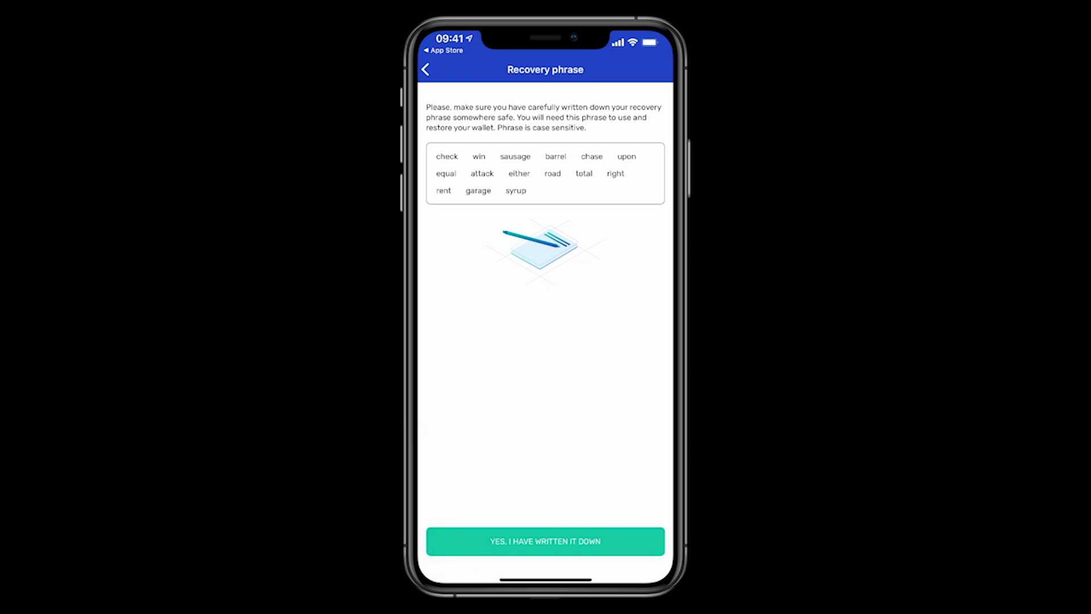
pyautogui.click(544, 541)
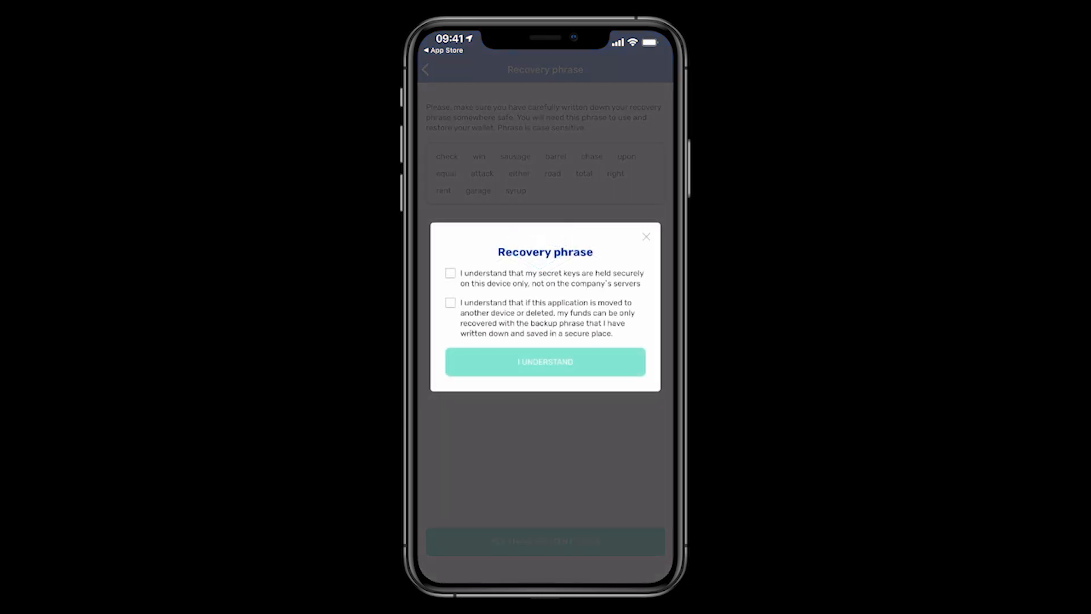
# Step: Tick both key-storage acknowledgements and proceed to recovery phrase verification
pyautogui.click(450, 271)
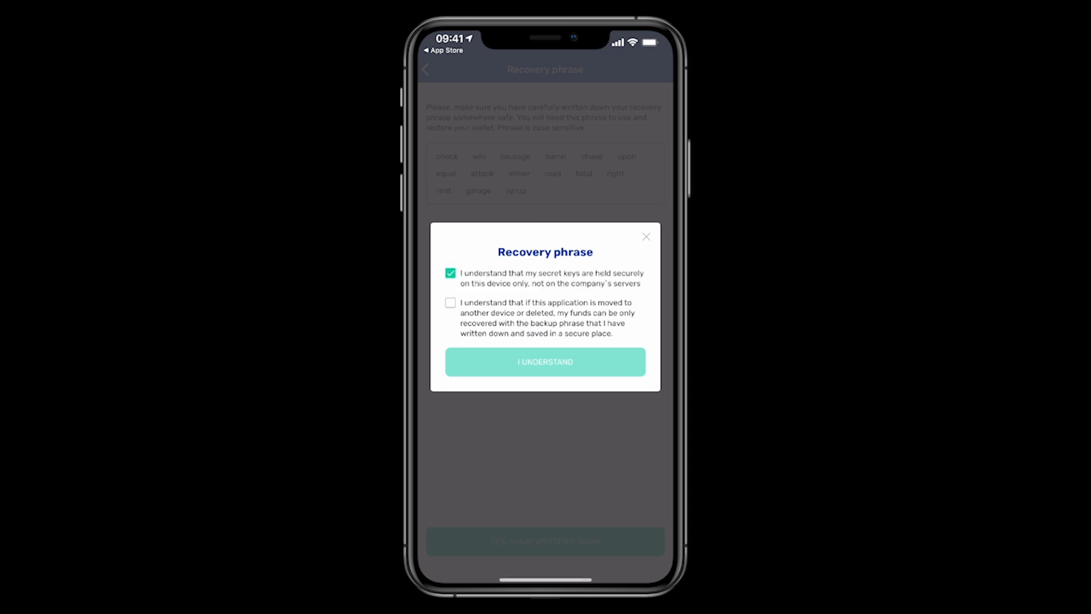
pyautogui.click(450, 302)
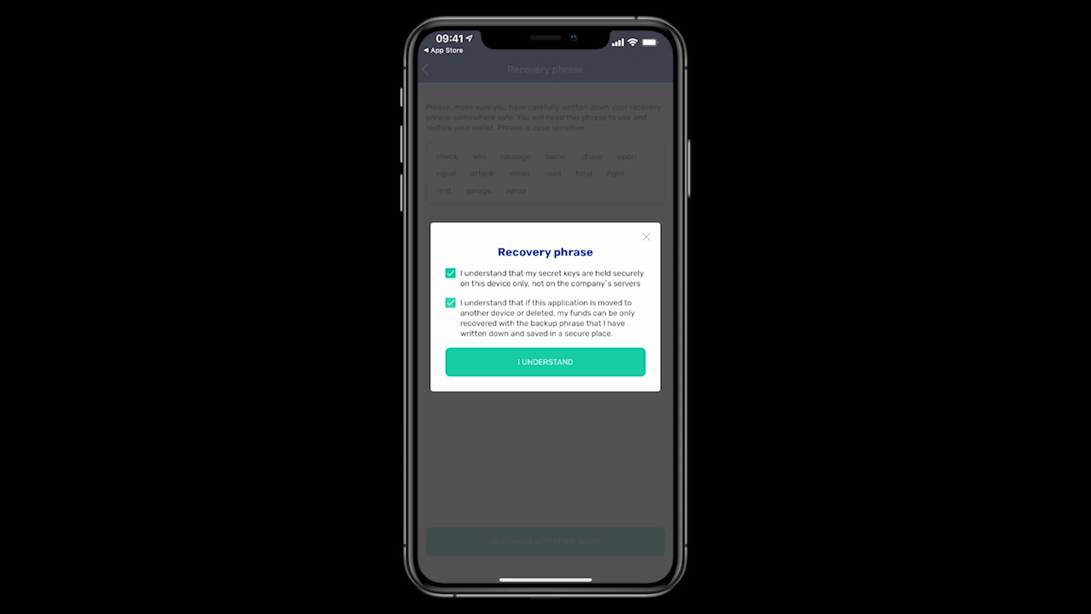
pyautogui.click(544, 362)
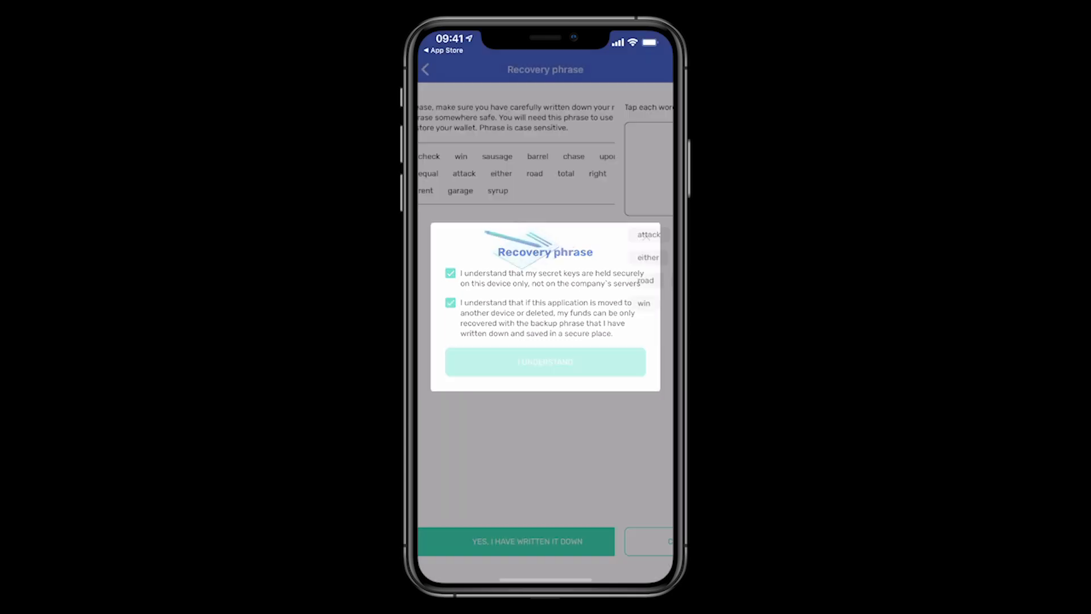
pyautogui.click(545, 361)
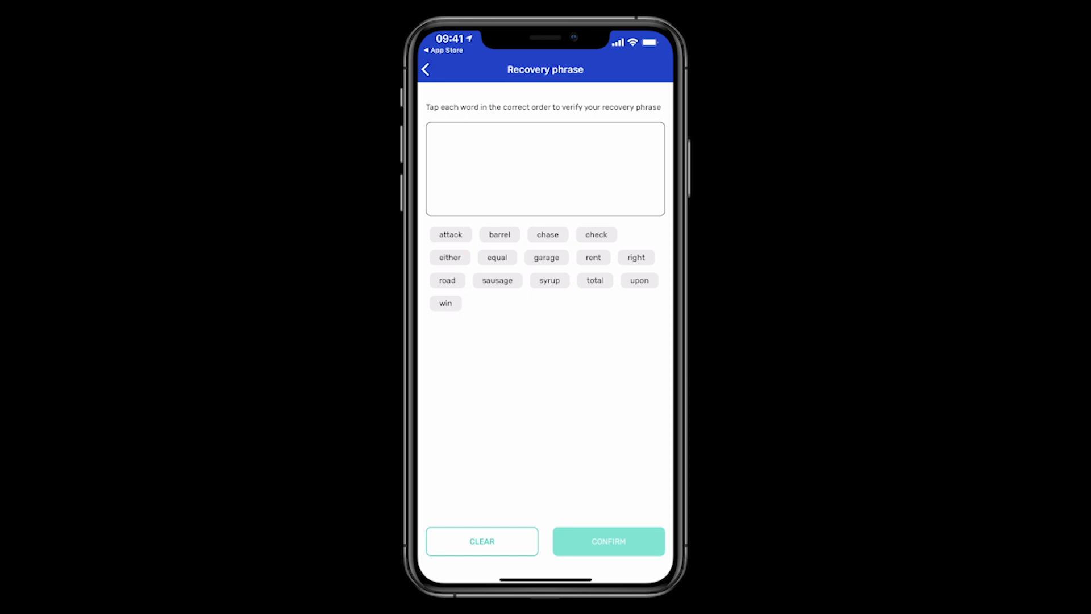
# Step: Enter the recovery words, then clear the wrongly ordered attempt to start over
pyautogui.click(594, 234)
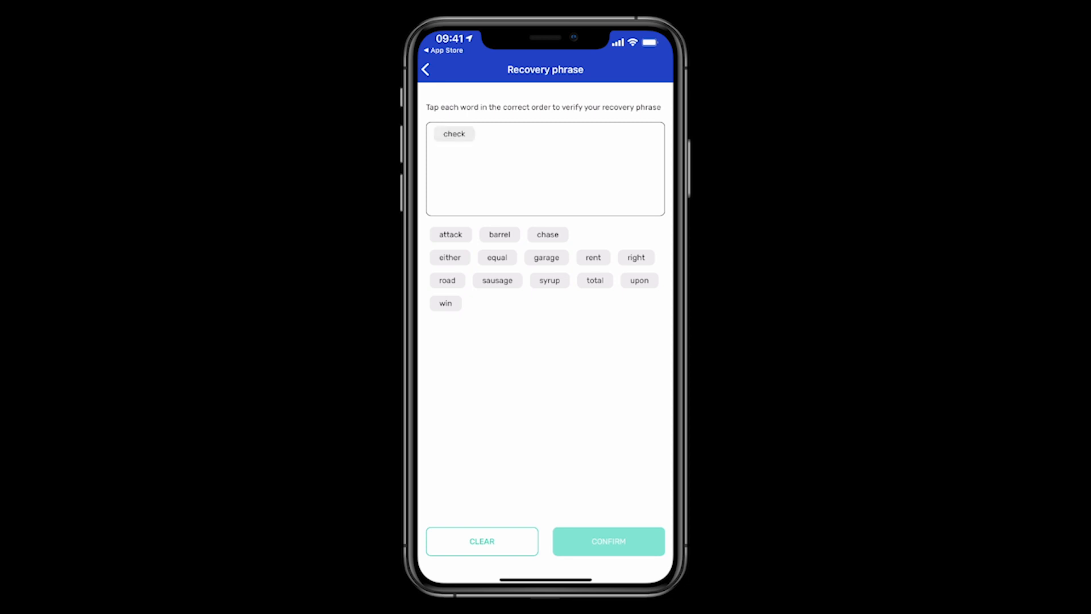
pyautogui.click(445, 302)
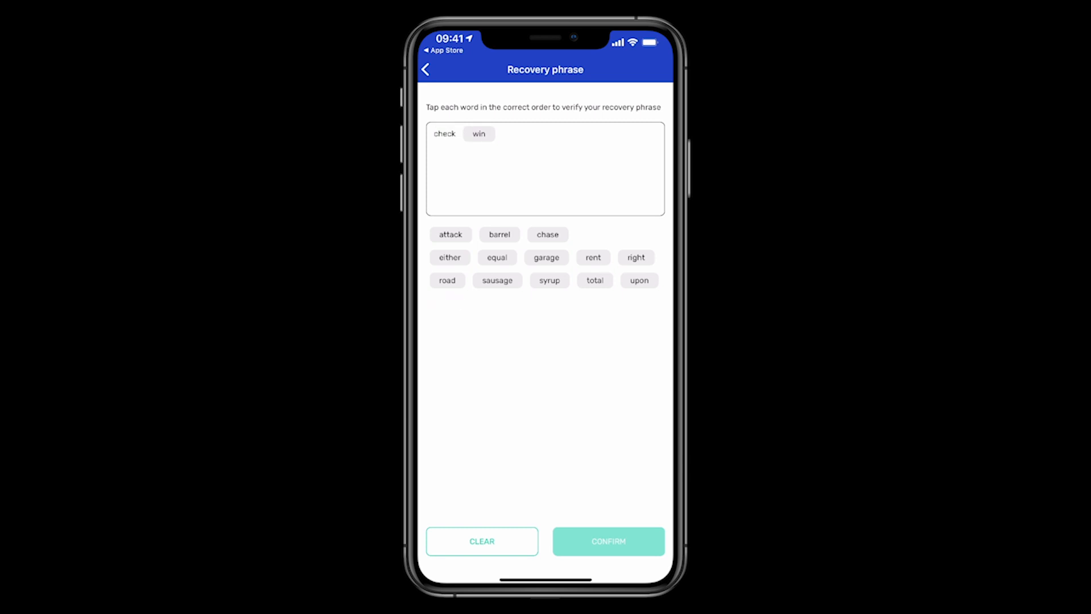
pyautogui.click(450, 234)
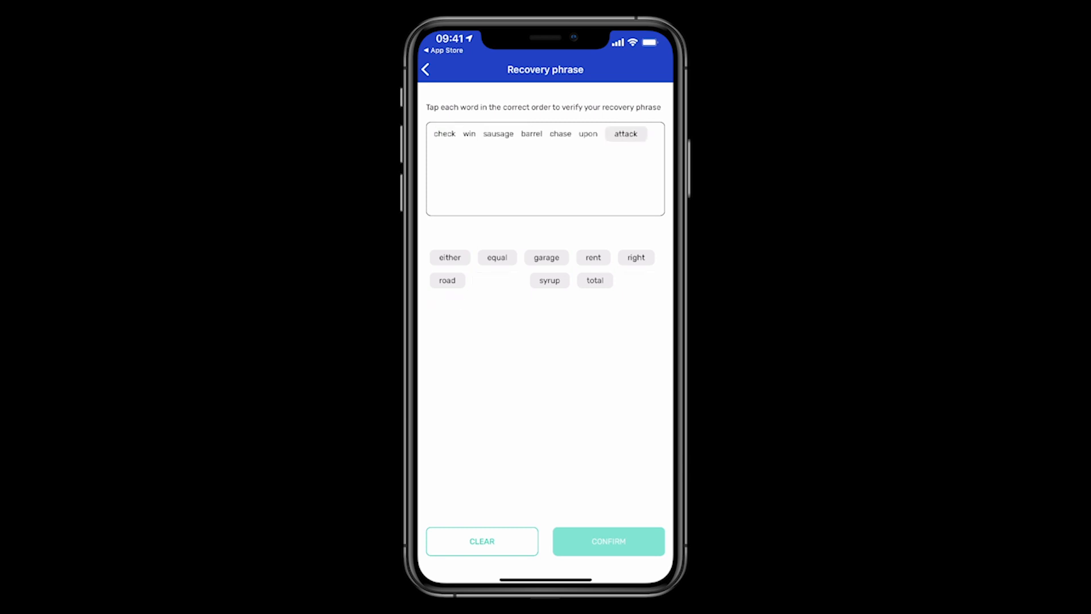
pyautogui.click(450, 257)
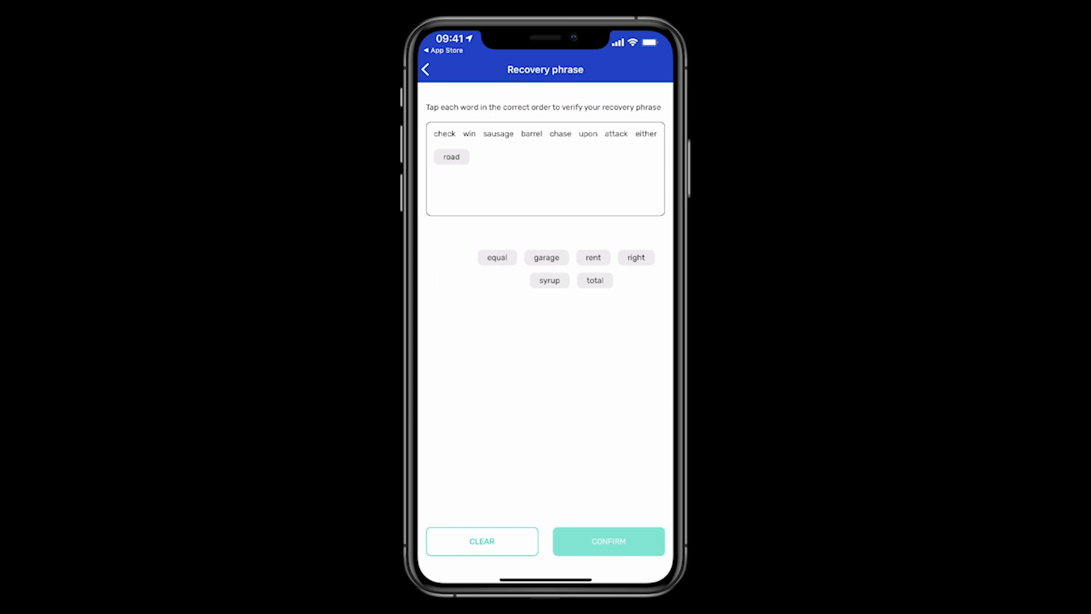
pyautogui.click(595, 280)
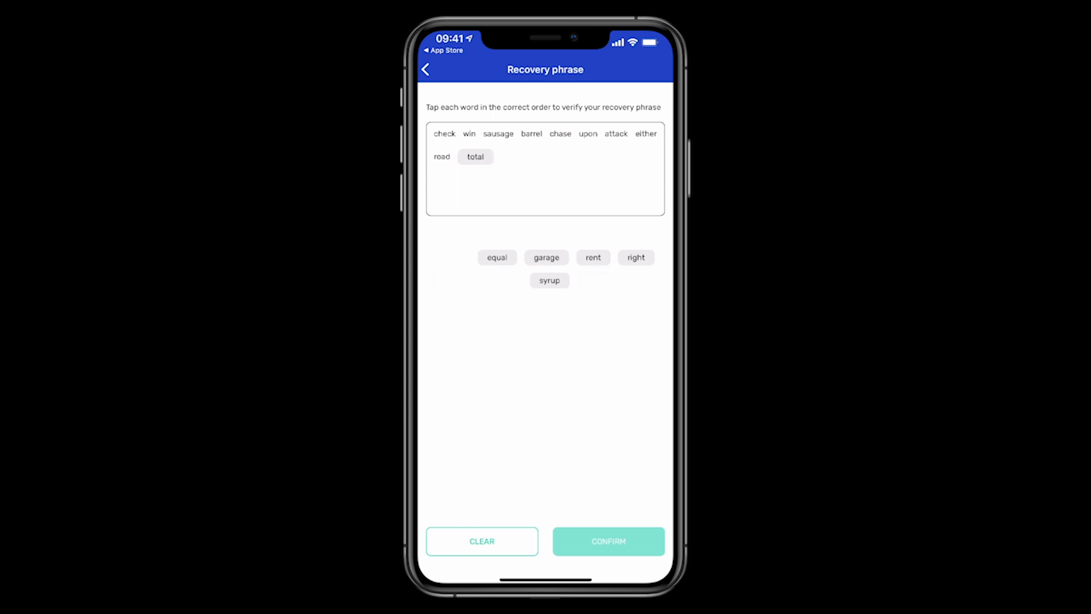
pyautogui.click(634, 257)
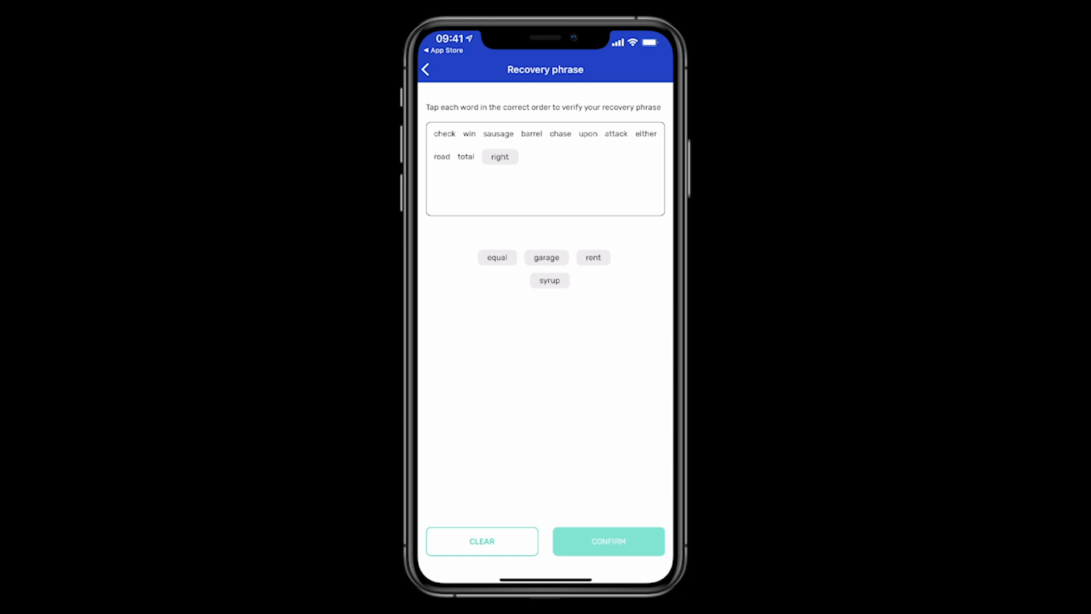
pyautogui.click(593, 257)
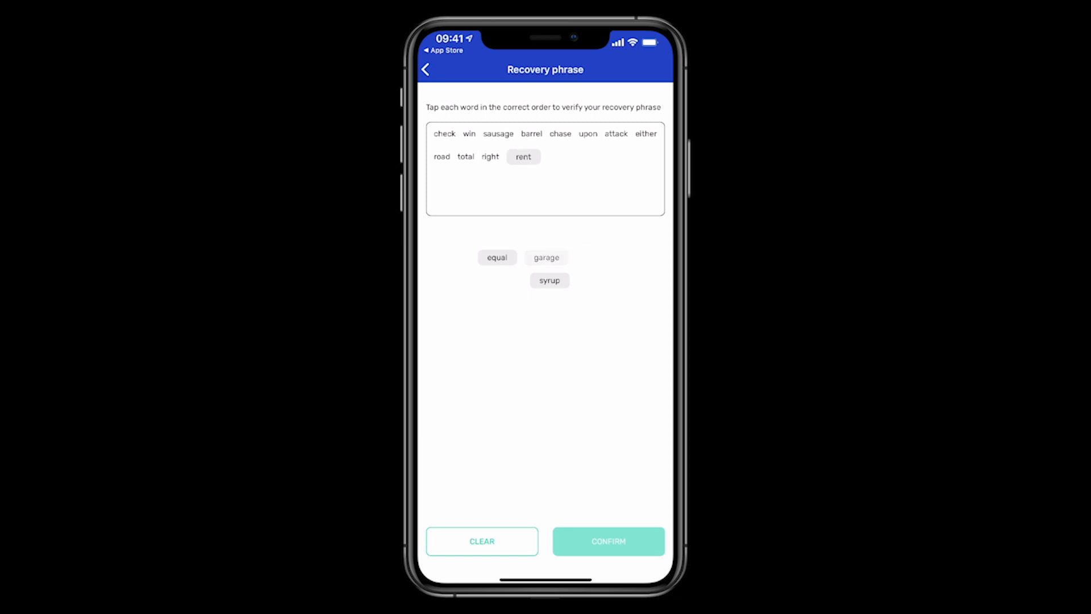
pyautogui.click(547, 257)
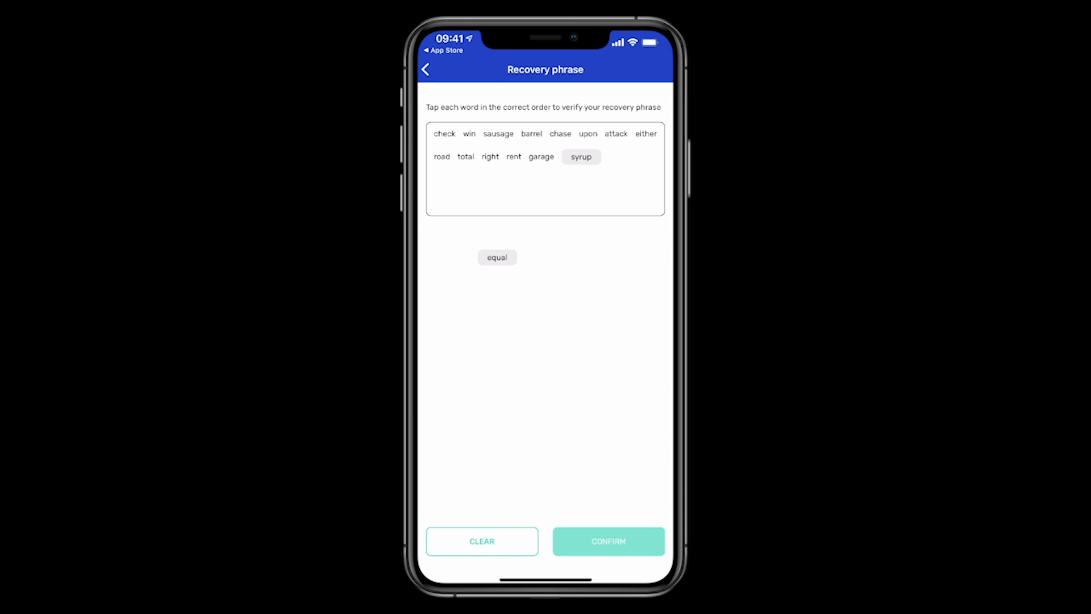
pyautogui.click(482, 541)
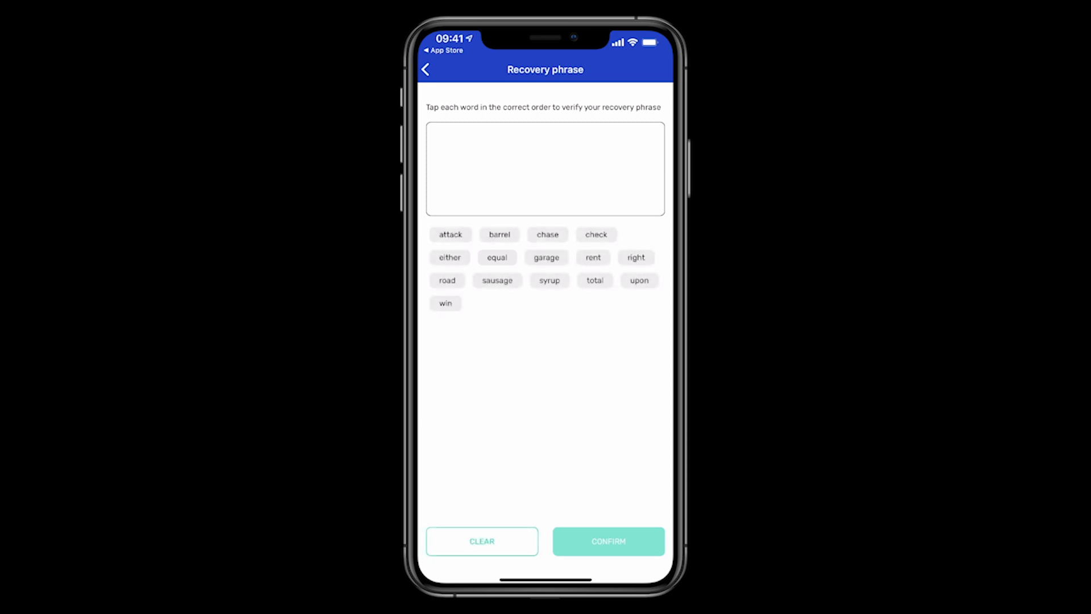
# Step: Re-enter all 15 words in correct order and confirm, opening Test wallet at 0 ADA
pyautogui.click(445, 302)
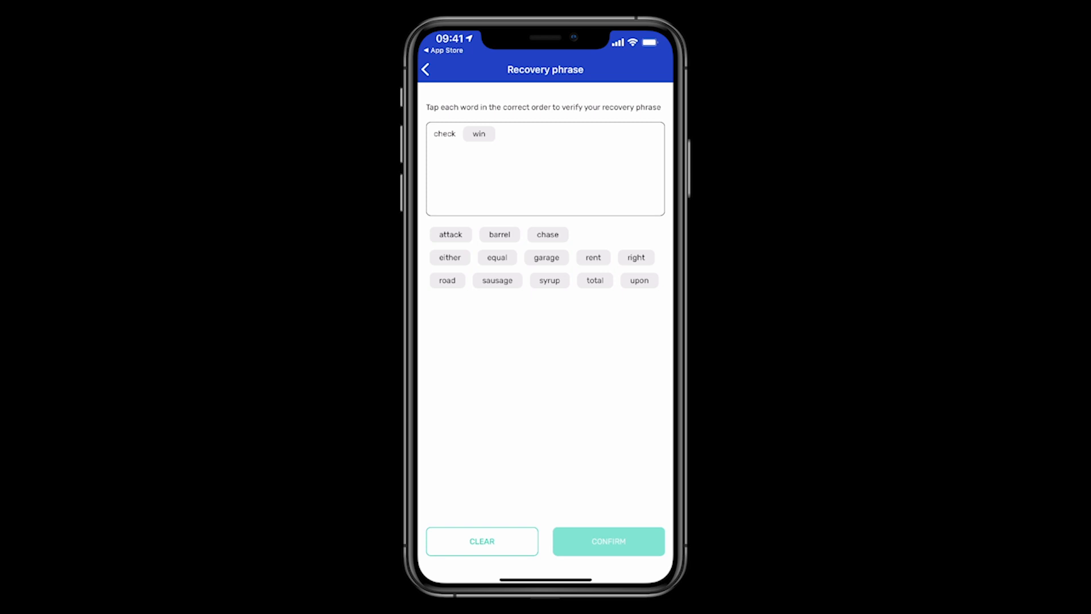
pyautogui.click(499, 234)
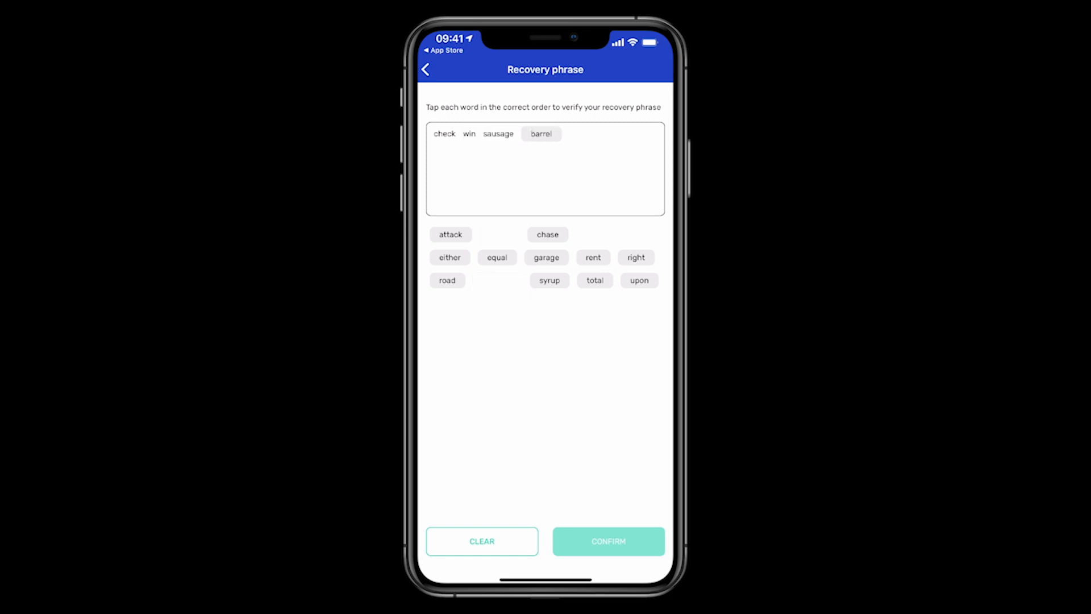
pyautogui.click(546, 234)
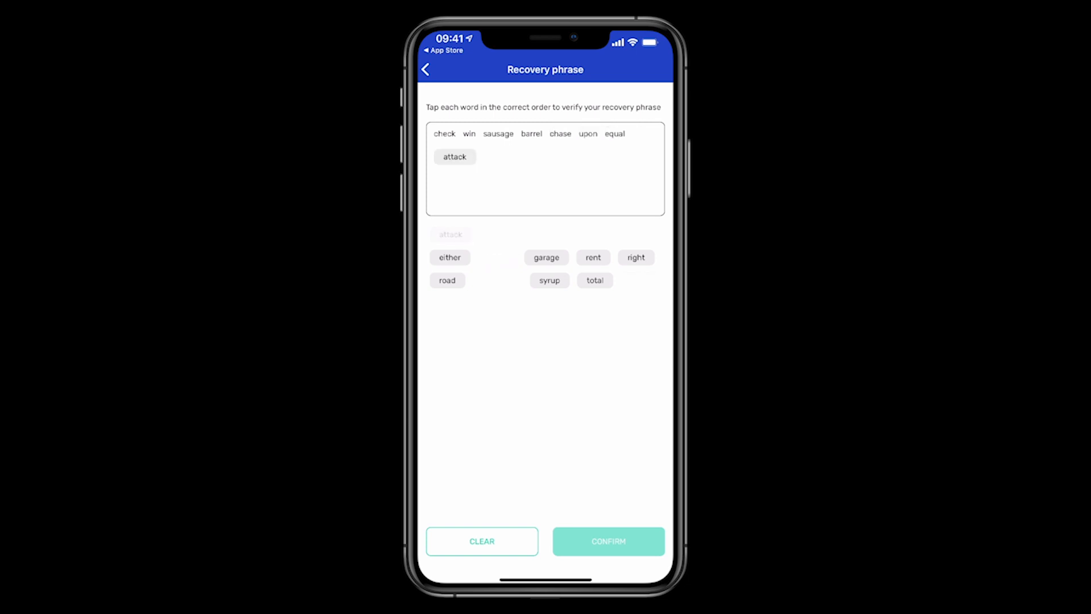
pyautogui.click(450, 234)
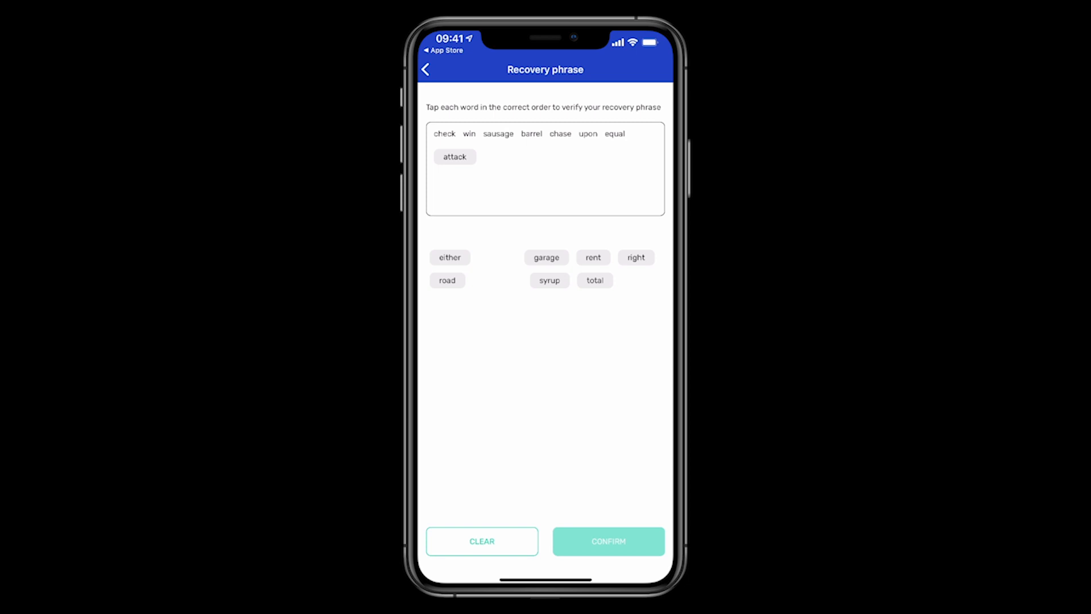
pyautogui.click(594, 279)
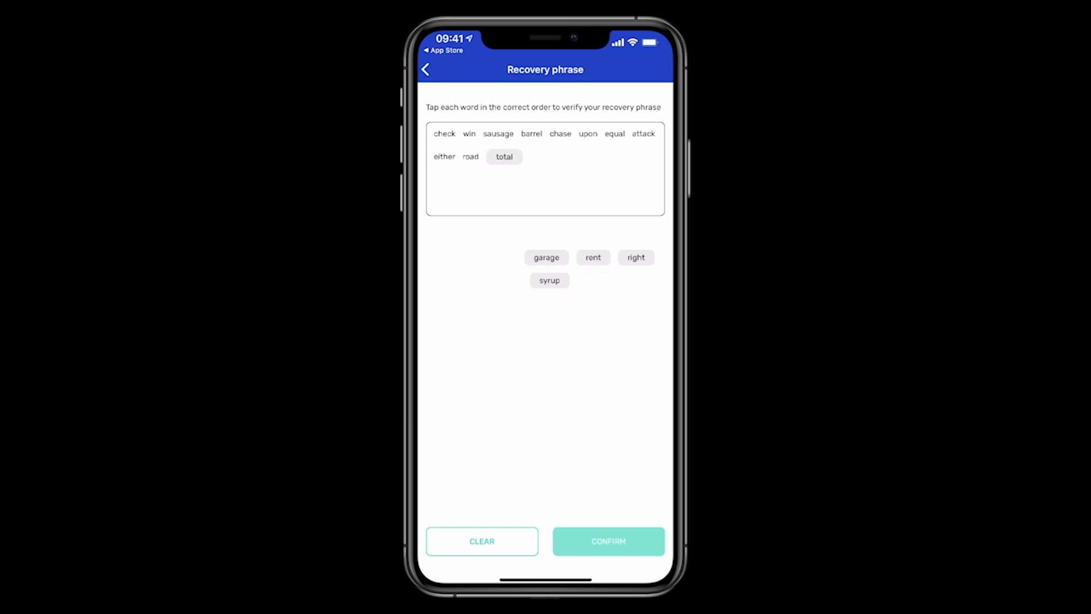
pyautogui.click(547, 257)
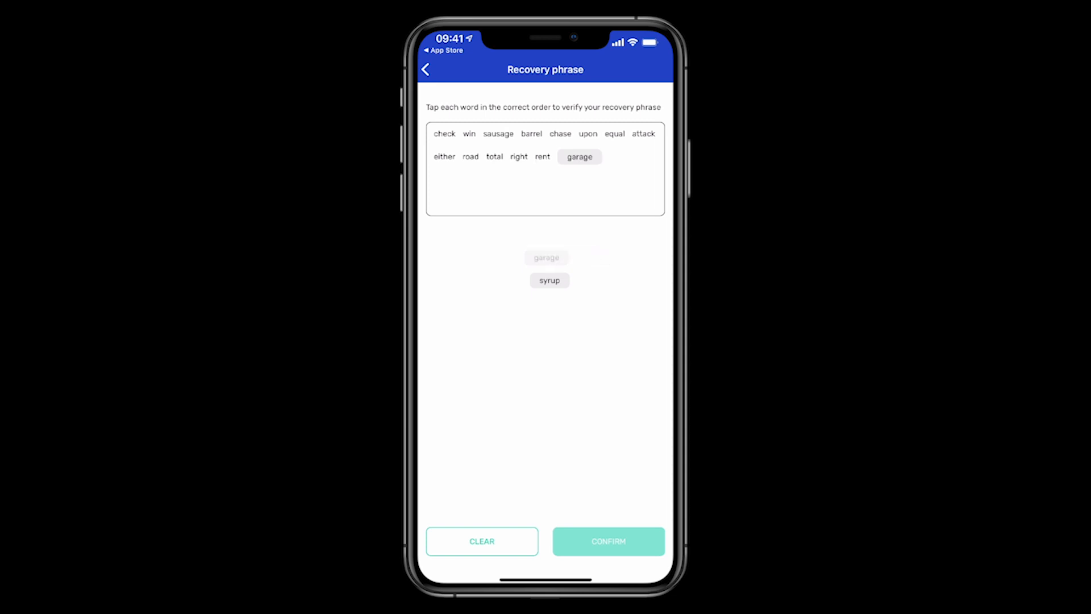
pyautogui.click(549, 279)
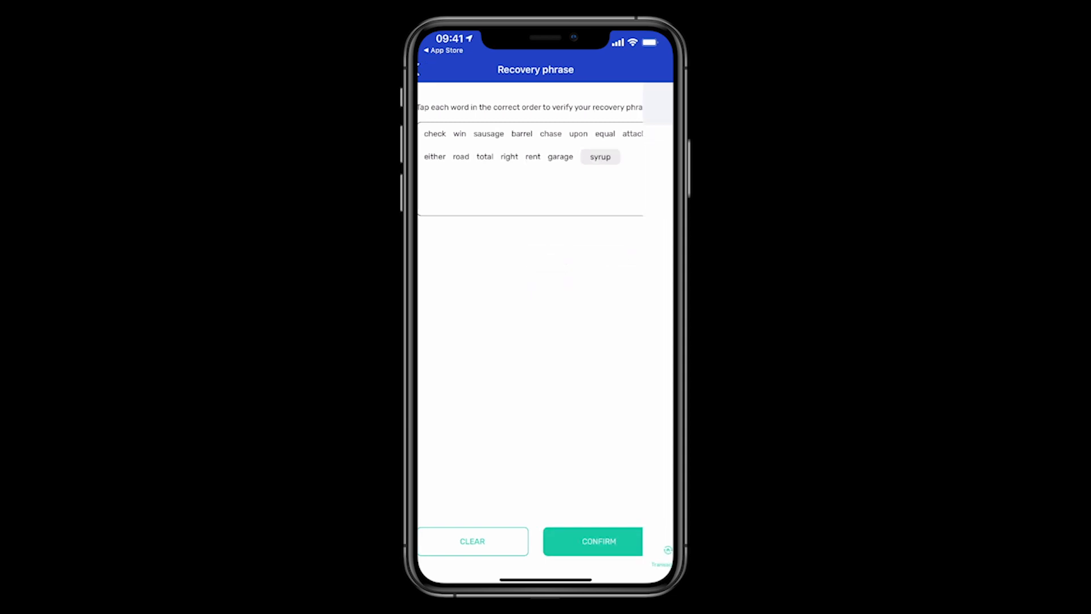
pyautogui.click(591, 541)
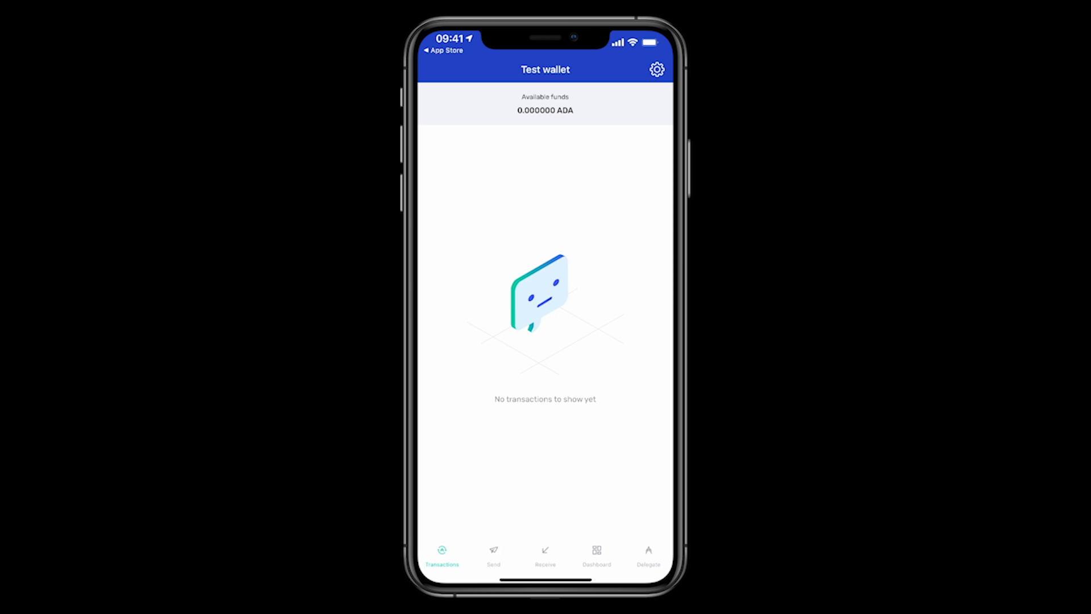
# Step: Copy Test wallet's receiving address and return to the phone's home screen
pyautogui.click(544, 553)
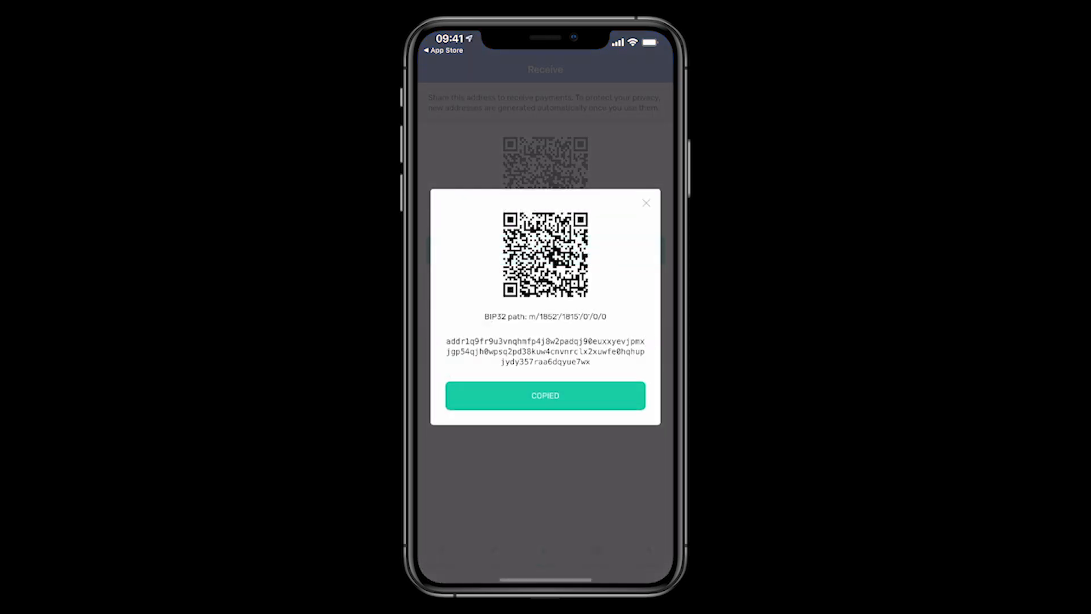
pyautogui.click(645, 202)
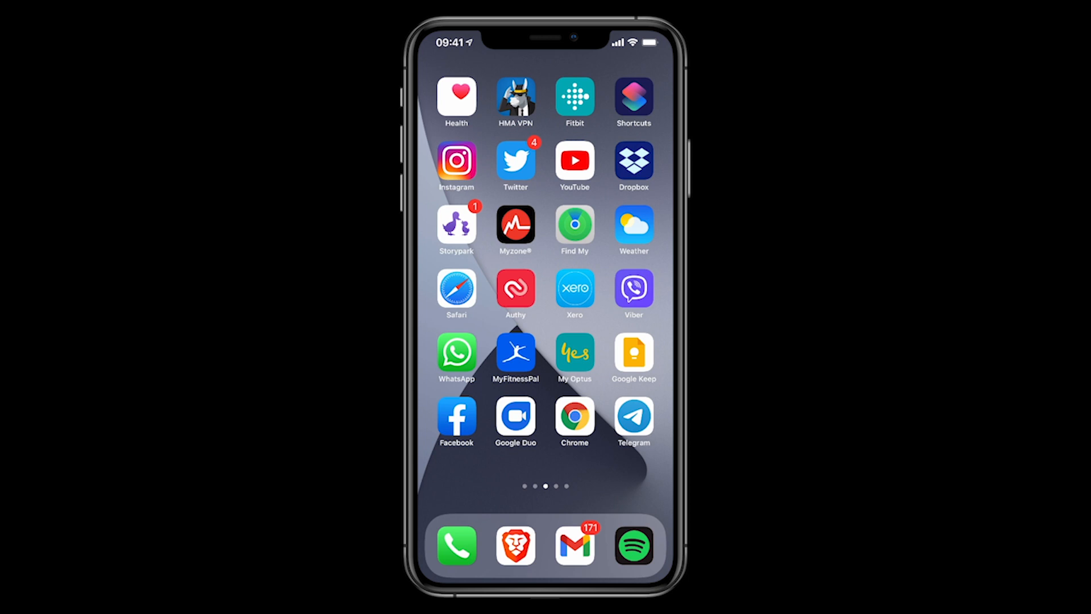
# Step: In Coinbase, open the Cardano ADA wallet and start a Send of $10
pyautogui.hscroll(-3)
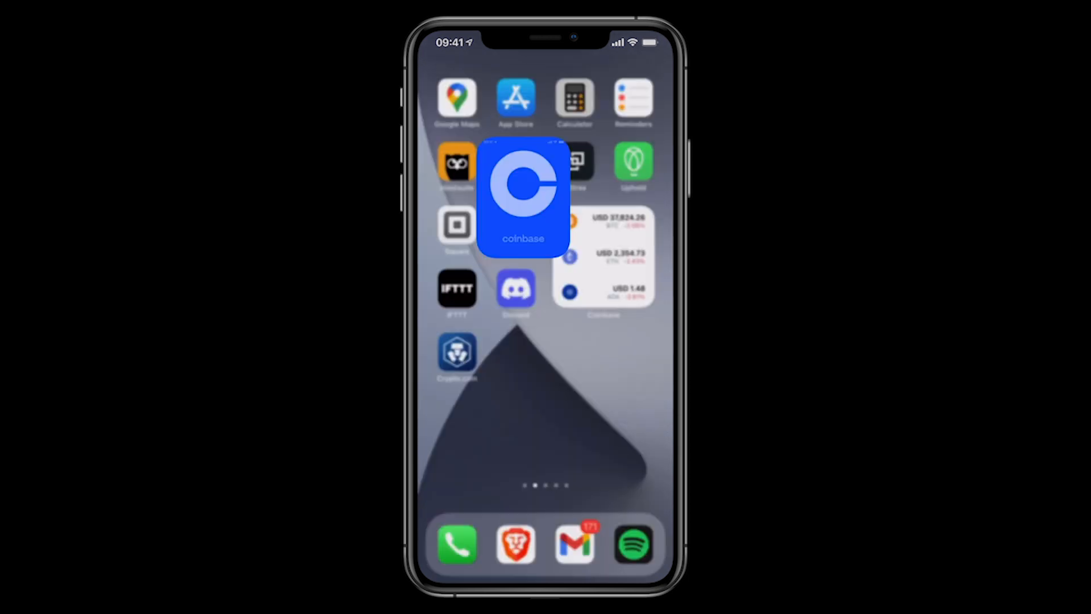
pyautogui.click(523, 197)
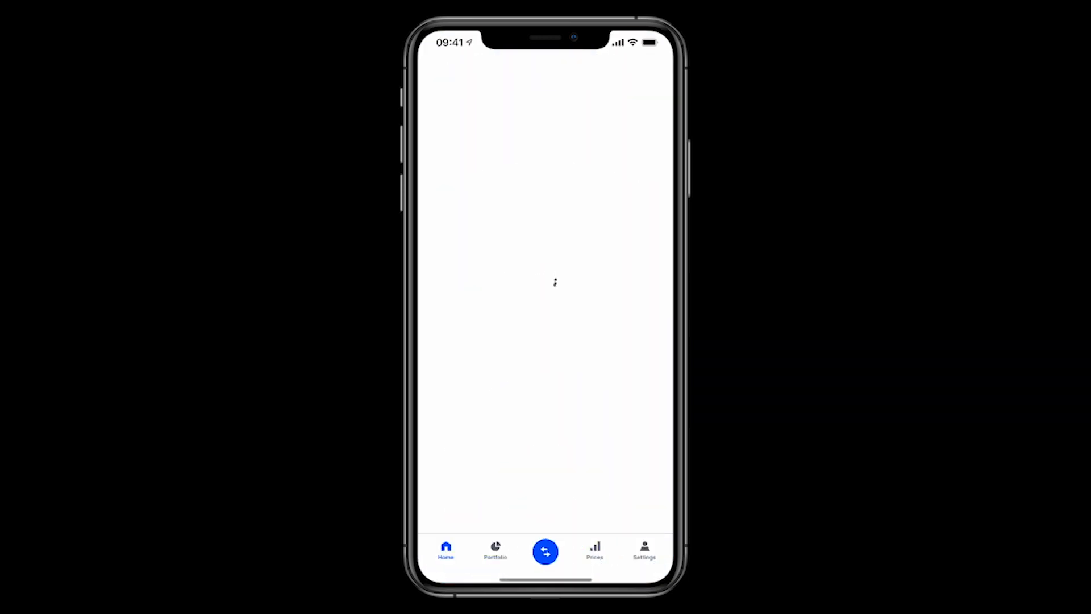
pyautogui.click(494, 550)
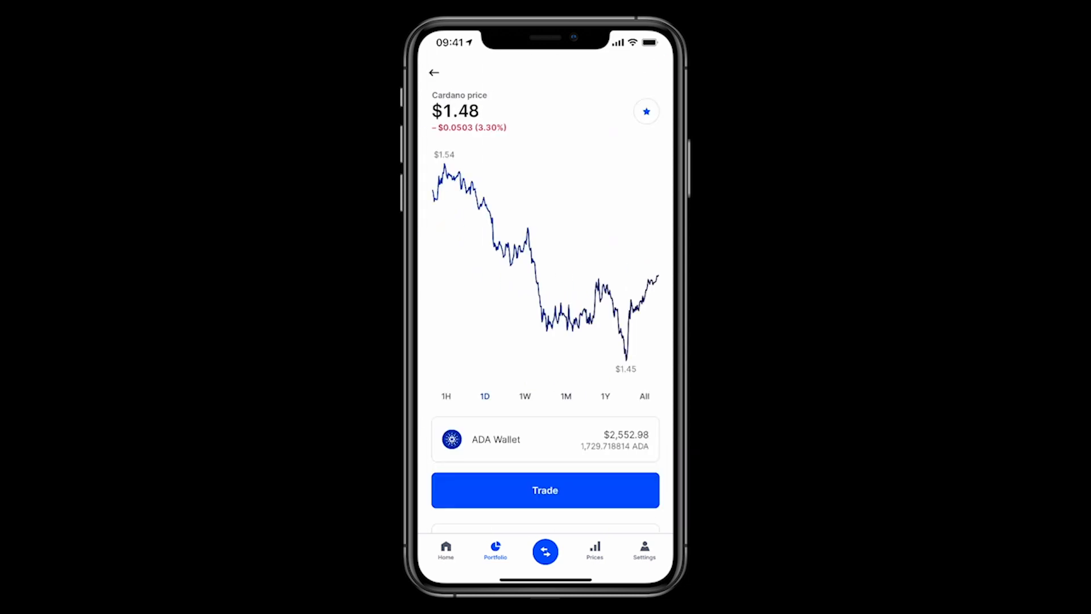
pyautogui.click(544, 490)
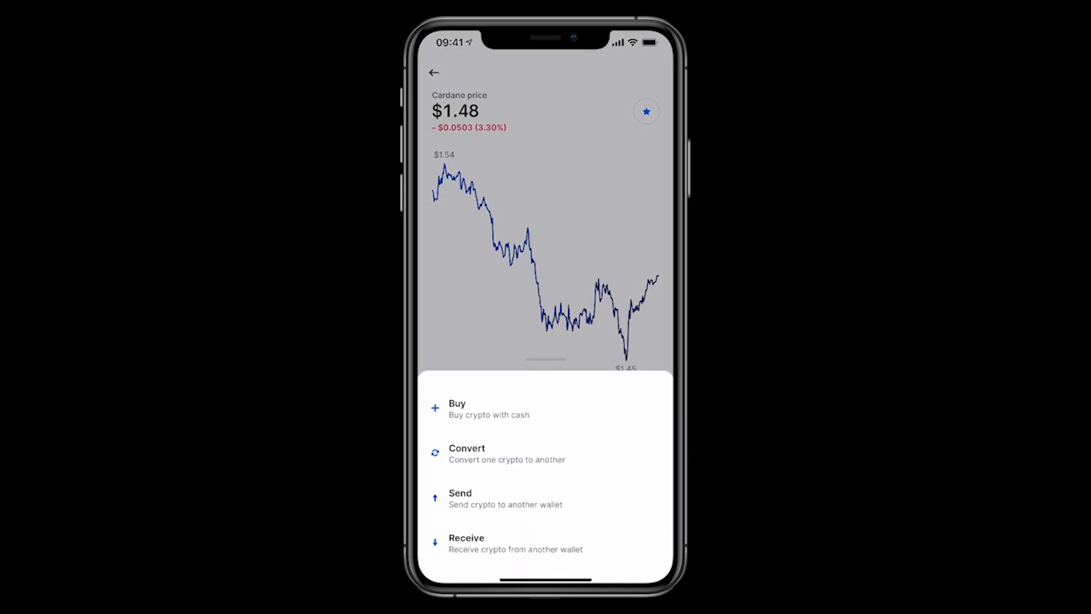
pyautogui.click(461, 498)
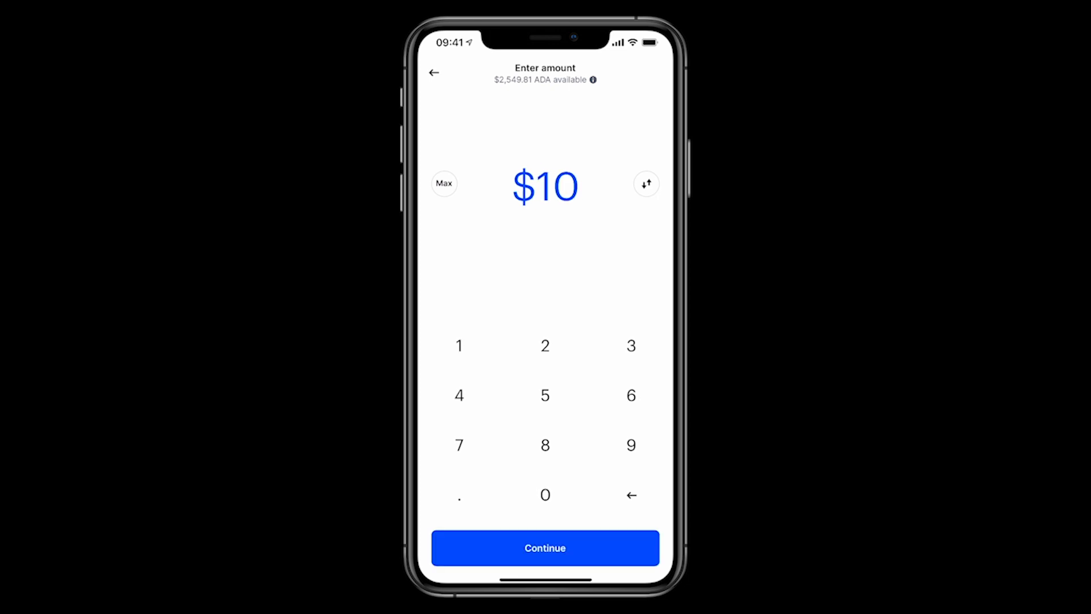
# Step: Accept the $10 amount, skip contact sharing, paste the Yoroi address as recipient with note 'Test'
pyautogui.click(545, 548)
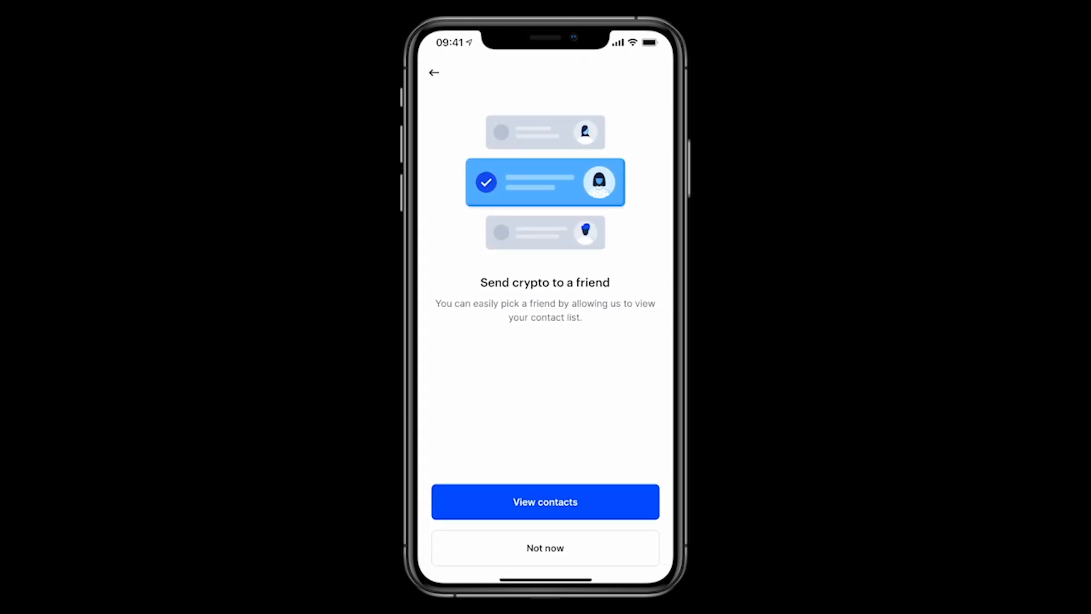
pyautogui.click(544, 548)
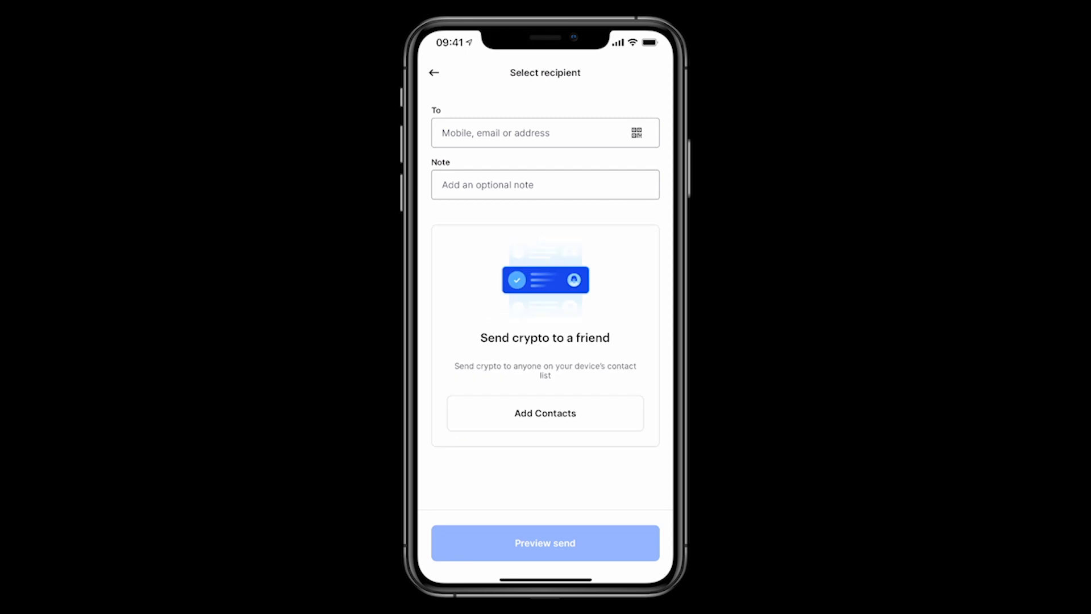
pyautogui.click(544, 133)
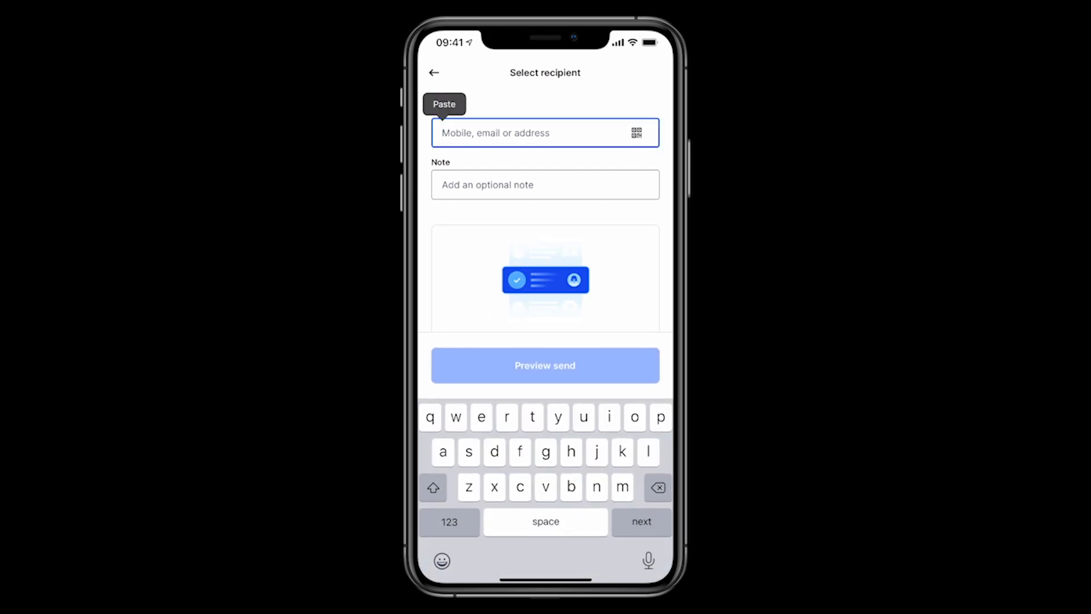
pyautogui.click(445, 104)
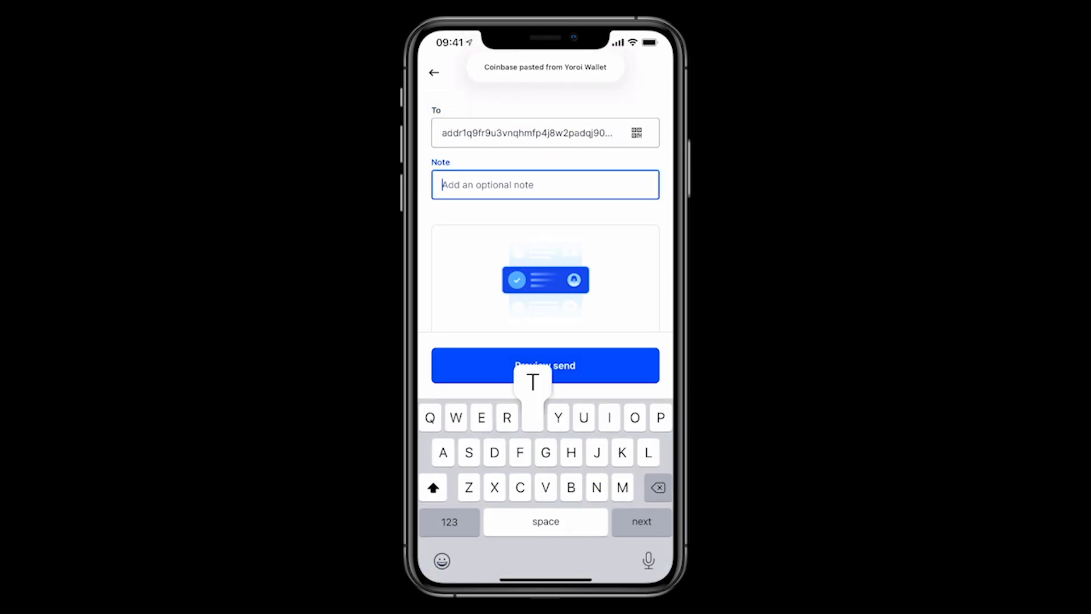
pyautogui.write('Test')
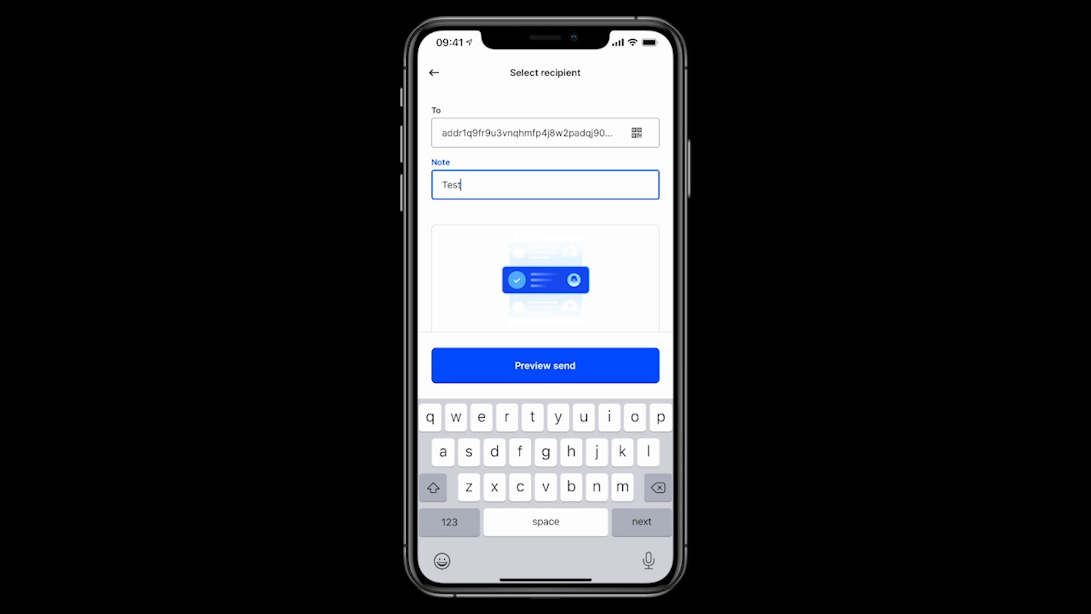
# Step: Preview and confirm sending the $9.99 (6.773691 ADA), reaching the 2-step verification prompt
pyautogui.click(544, 365)
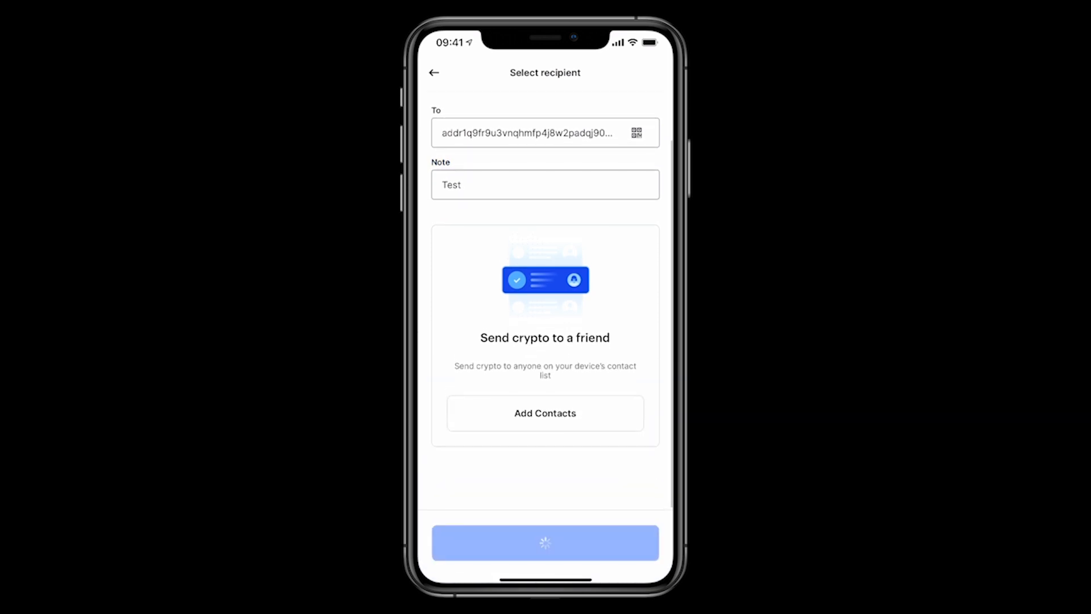
pyautogui.click(544, 542)
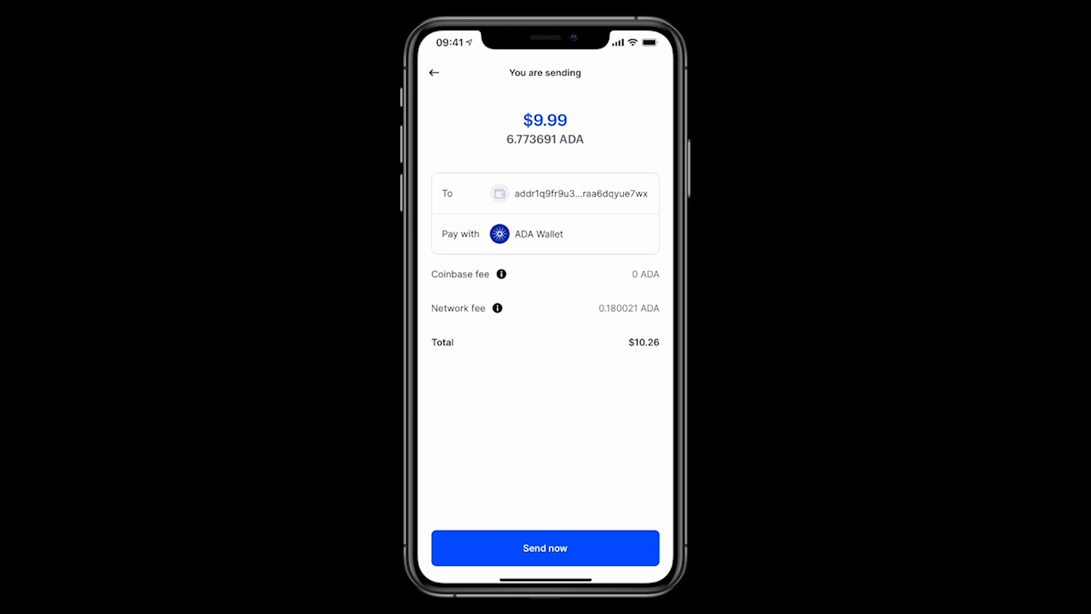
pyautogui.click(545, 548)
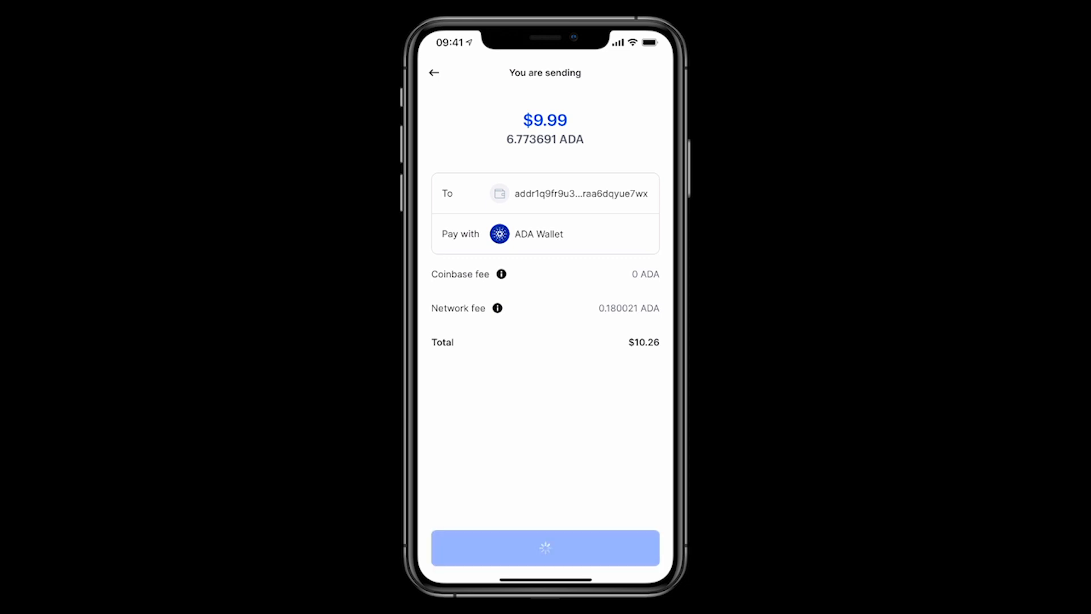
pyautogui.click(544, 547)
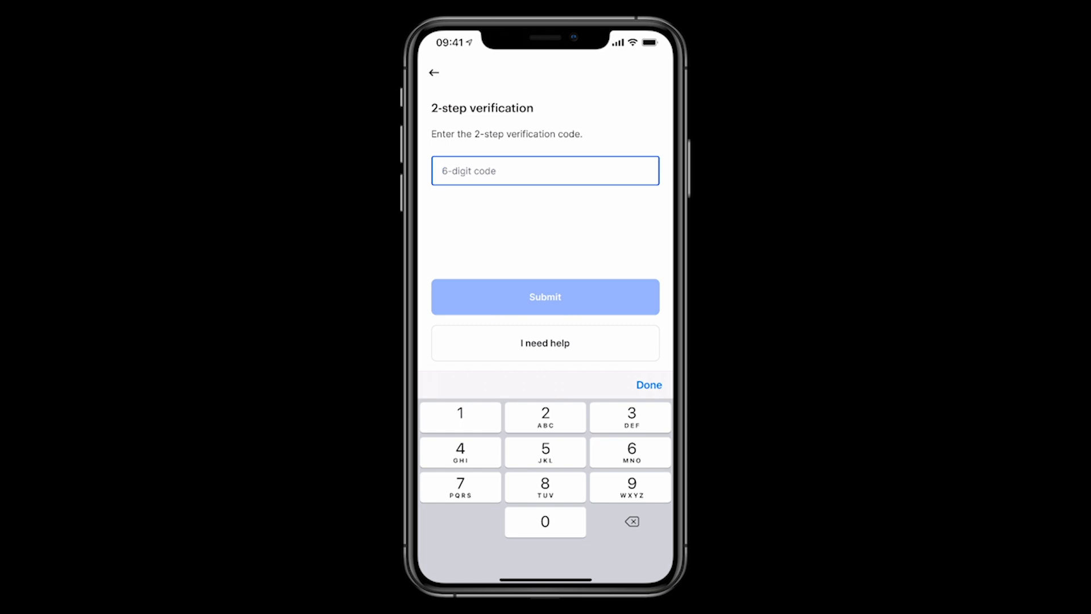
# Step: Submit the 6-digit 2-step code and finish on the 6.773691 ADA send success screen
pyautogui.click(544, 297)
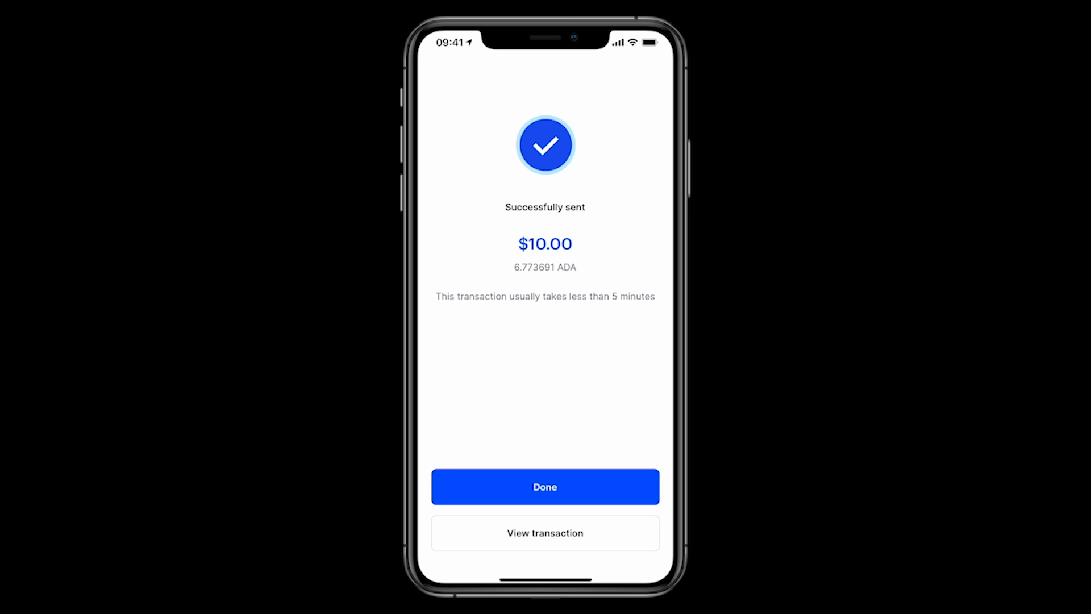
pyautogui.click(544, 486)
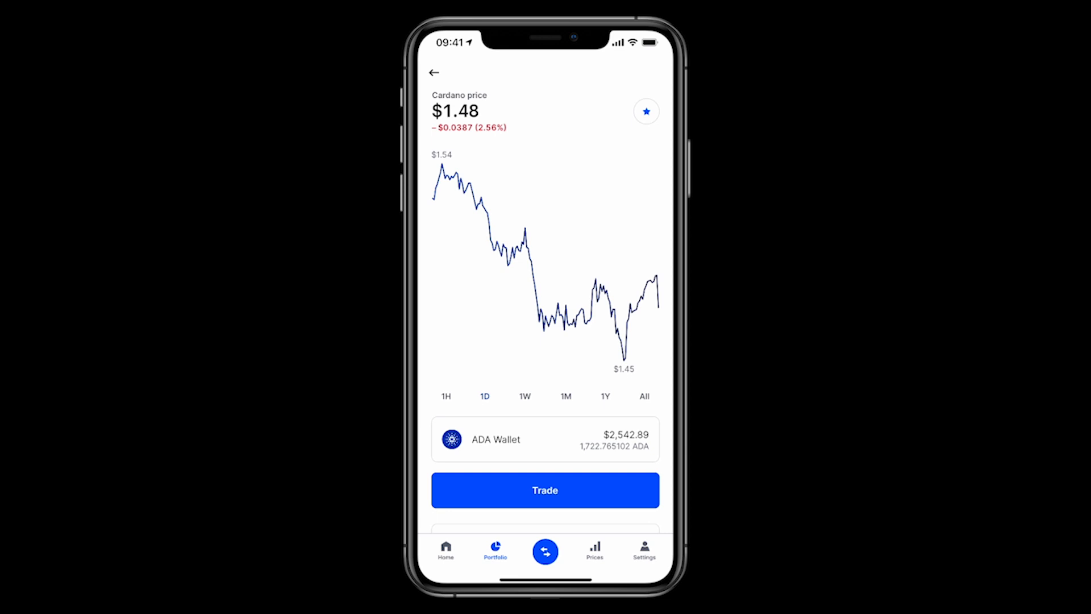
# Step: Back in Yoroi, view the received 6.773691 ADA in Transactions, then go to the Delegate center
pyautogui.click(544, 551)
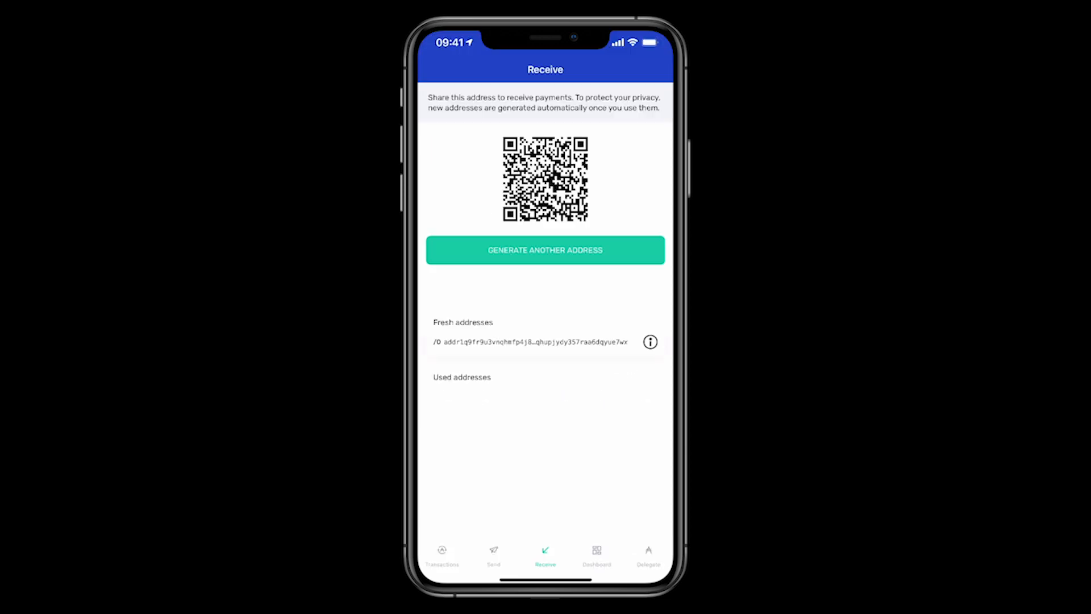
pyautogui.click(442, 554)
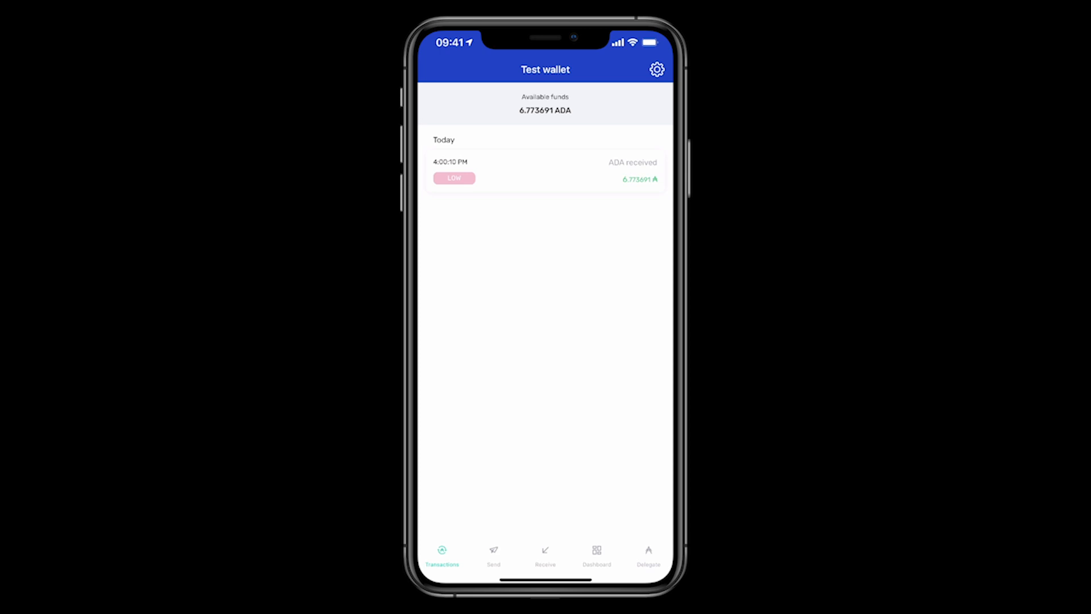
pyautogui.click(648, 554)
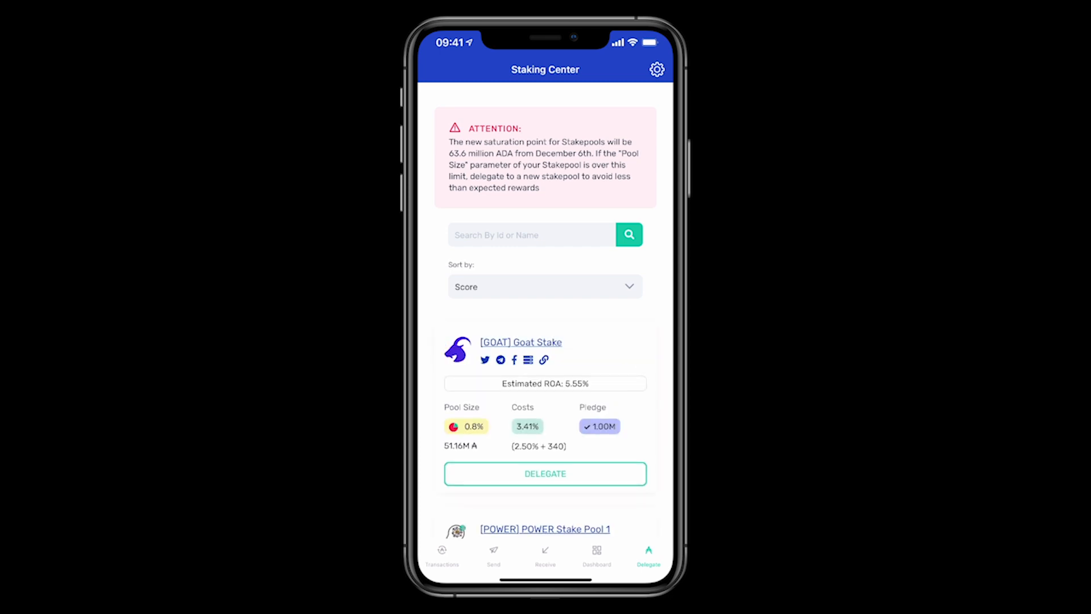
# Step: Search stake pools for 'Adaoz' and delegate Test wallet to the ADAOZ ADA Australia pool
pyautogui.write('Adaoz')
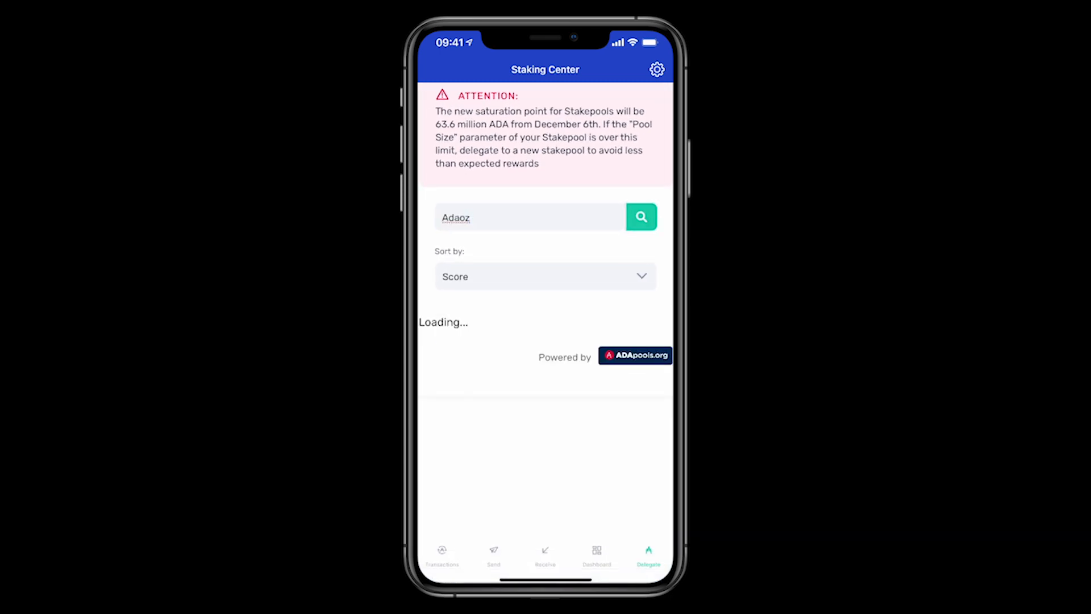
pyautogui.click(640, 216)
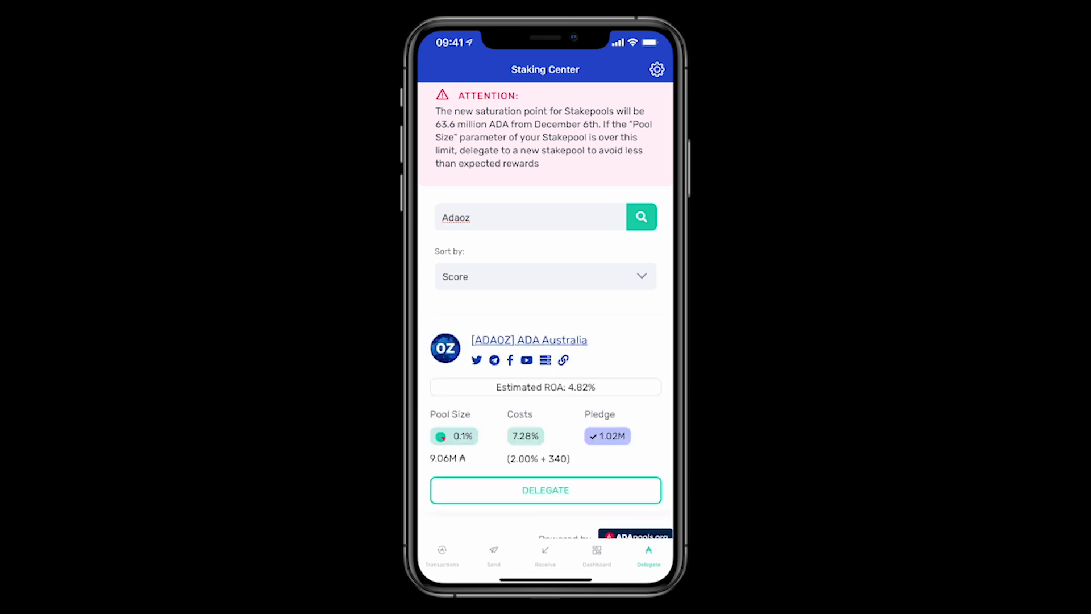
pyautogui.scroll(3)
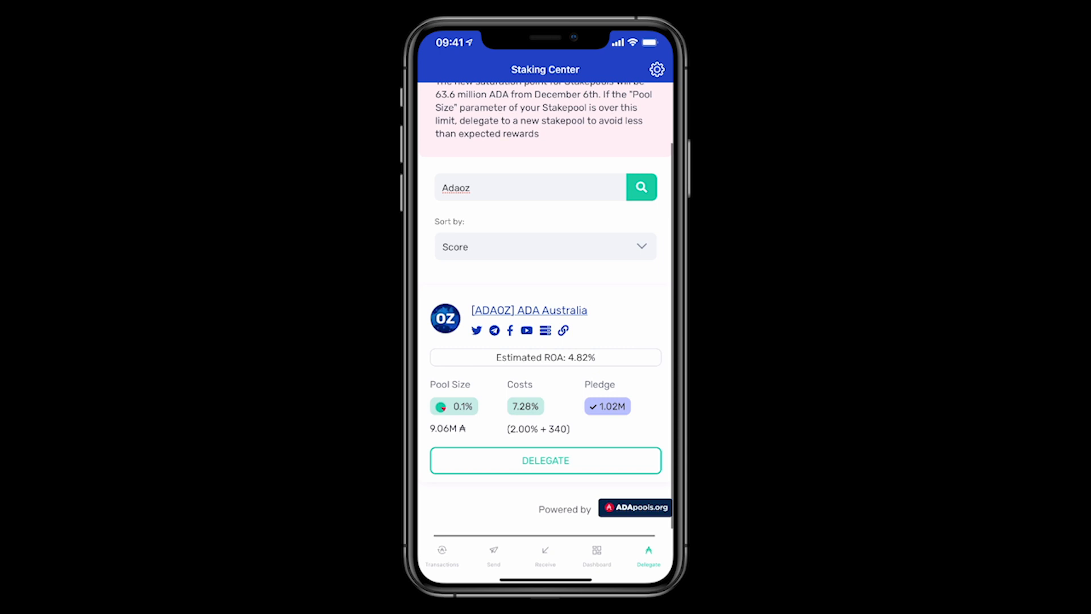
pyautogui.click(544, 460)
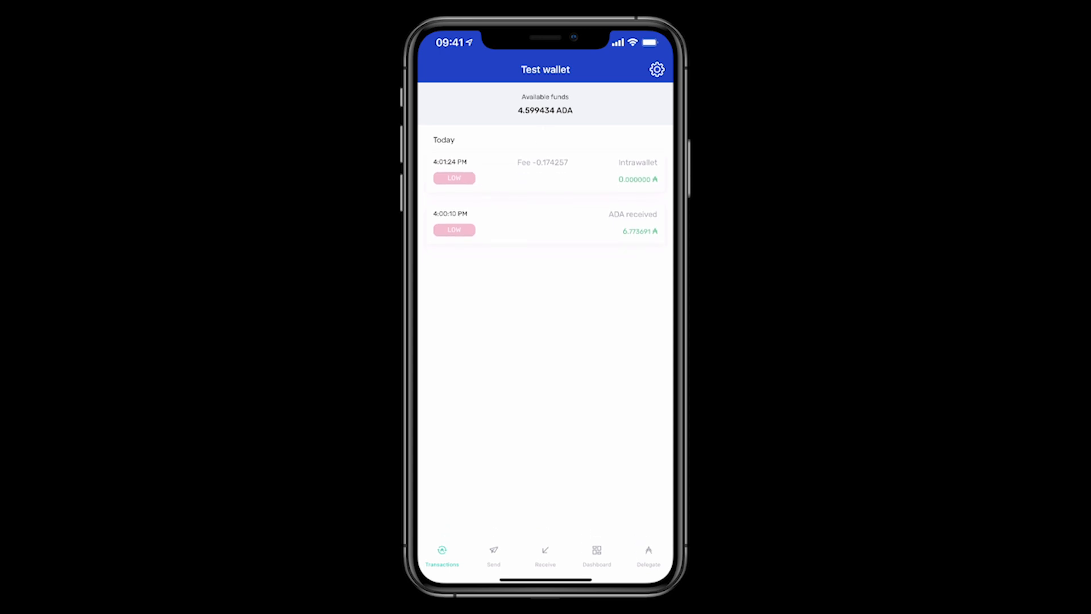
# Step: View the dashboard showing epoch 272 progress and 4.599434 ADA available
pyautogui.click(595, 553)
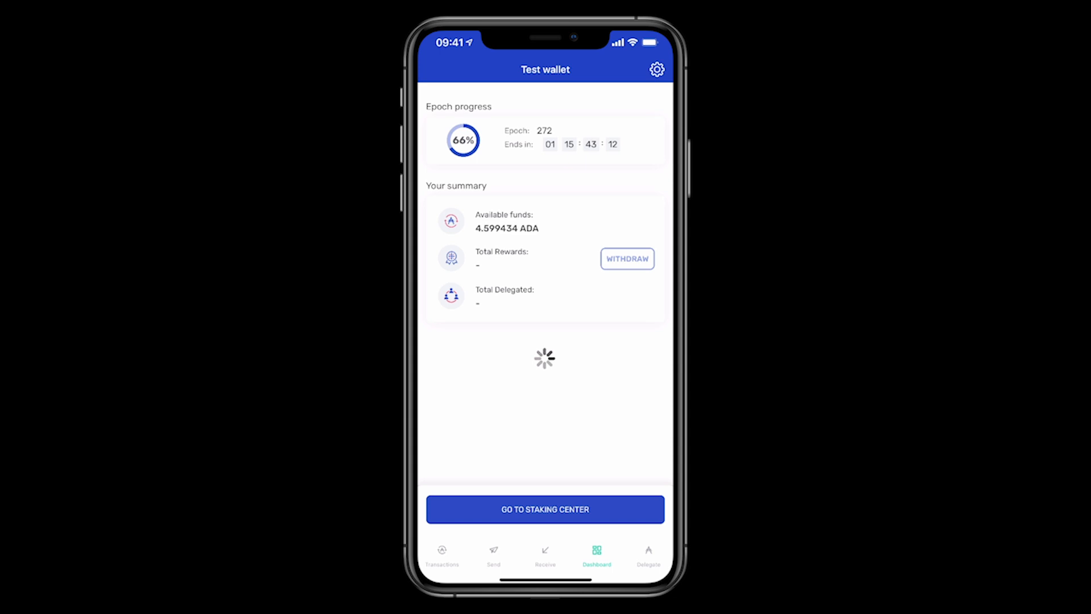